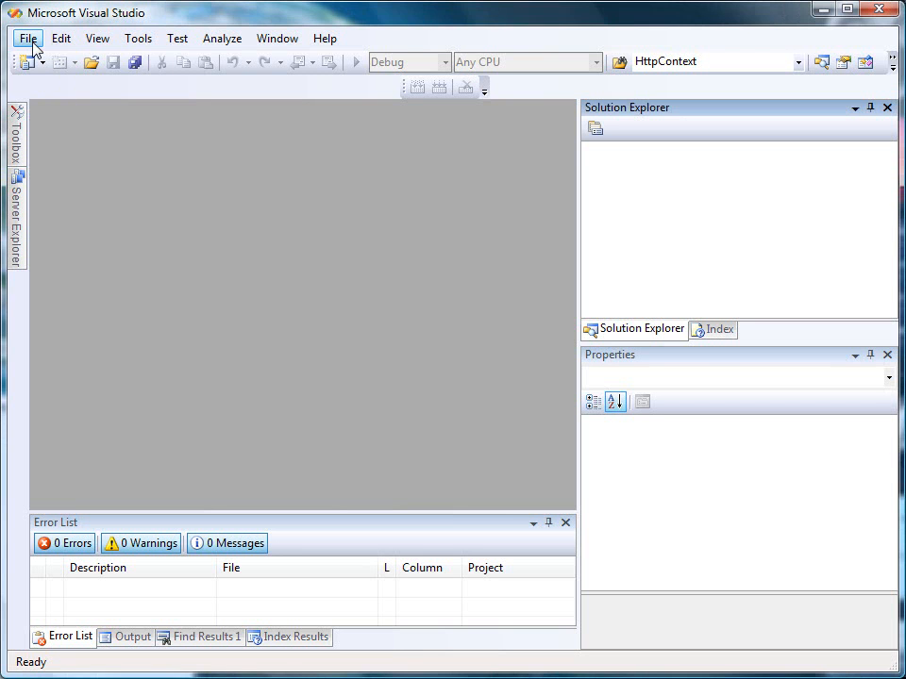
Create a new Silverlight Application project named ButtonDemo
click(27, 38)
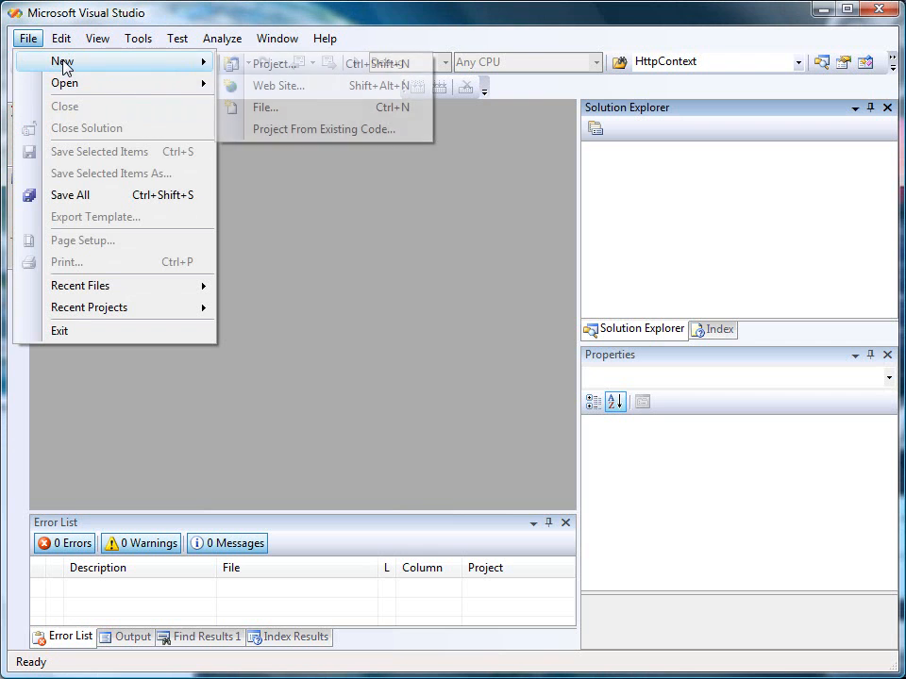
click(278, 62)
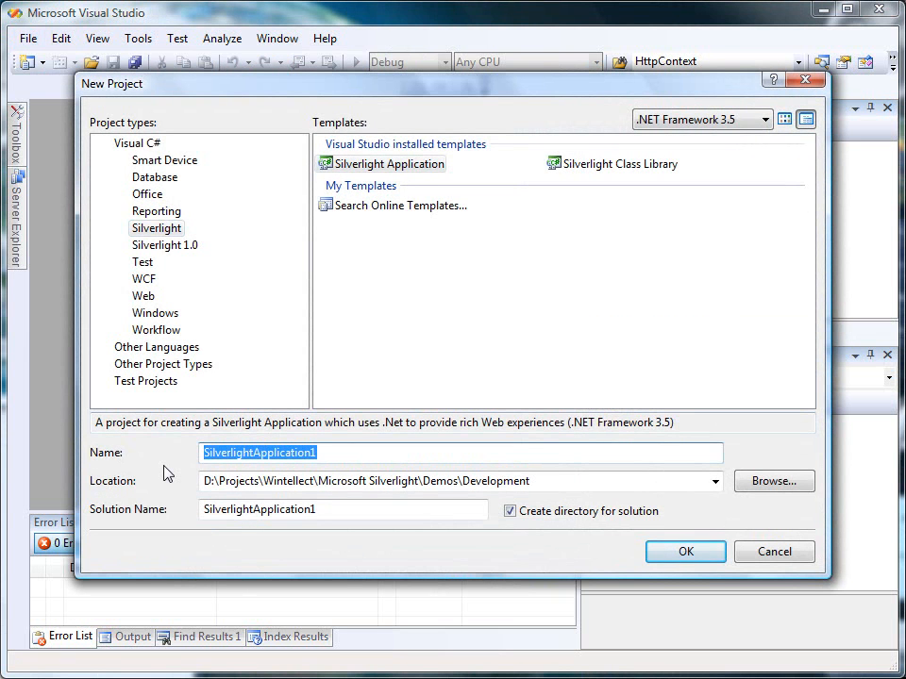
text(Butt)
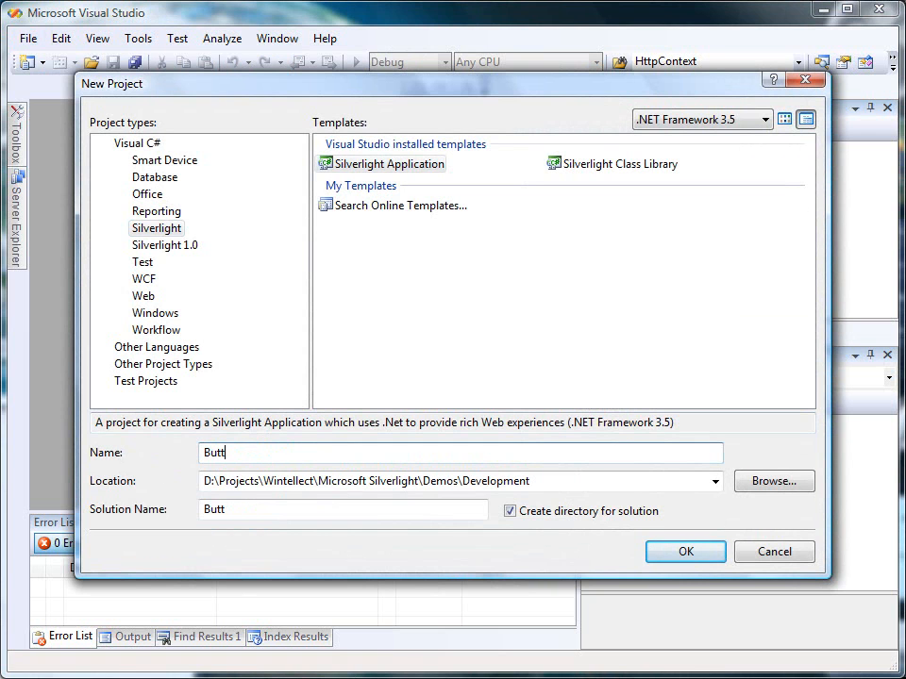
text(onDemo)
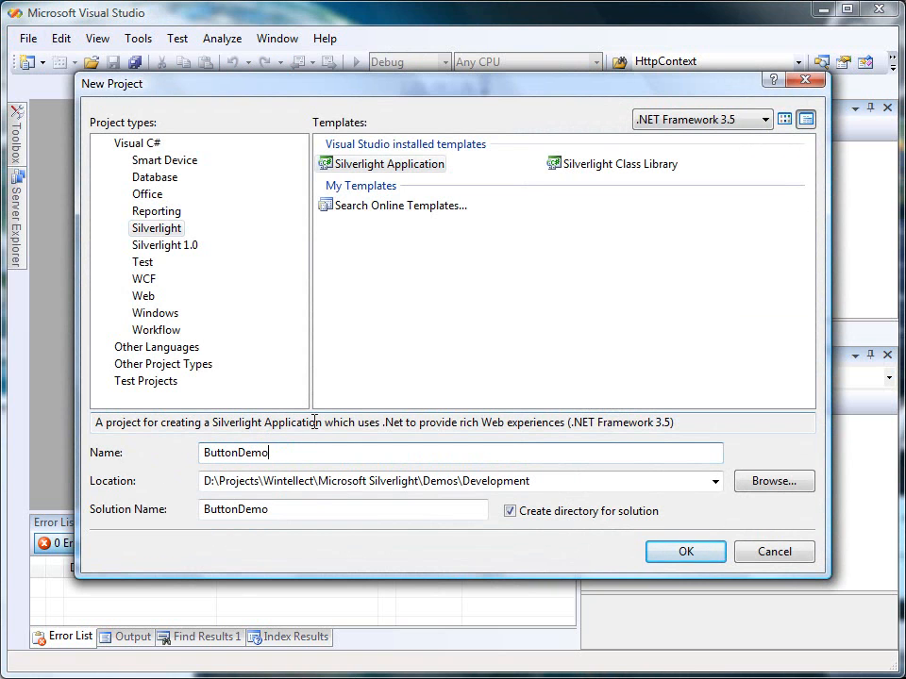
click(685, 551)
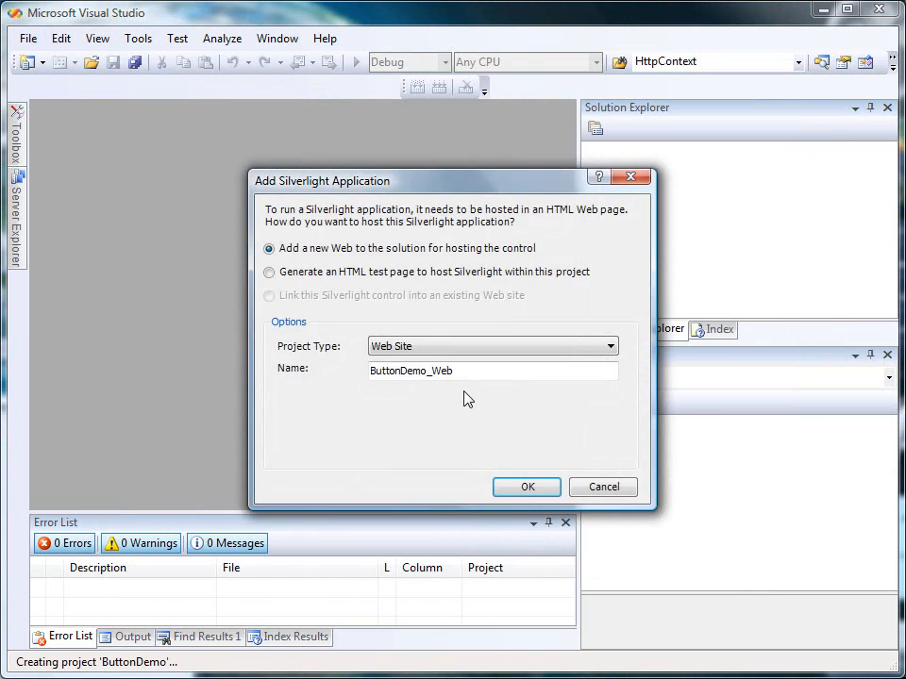
Host the Silverlight application in a new Web Application Project
click(609, 347)
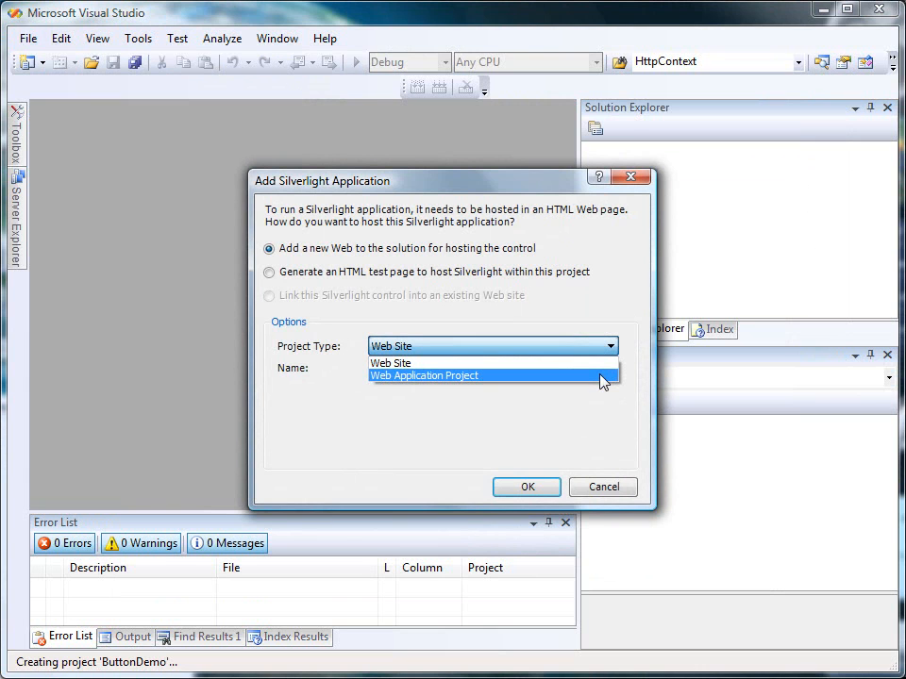
click(527, 487)
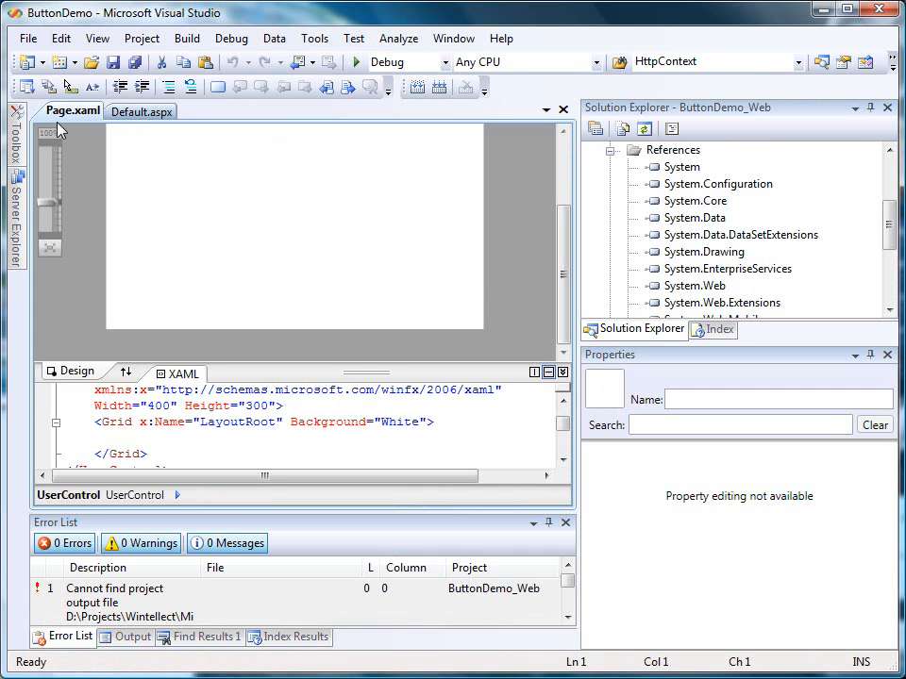
mouse_move(317, 226)
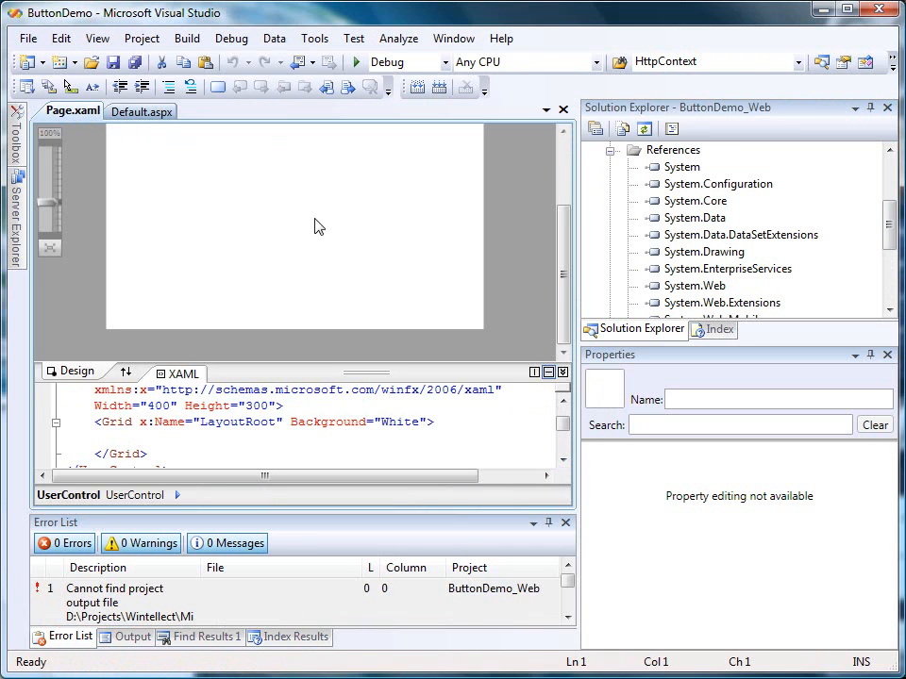
Select the ButtonDemo_Web project and reveal the Silverlight project files in Solution Explorer
click(675, 183)
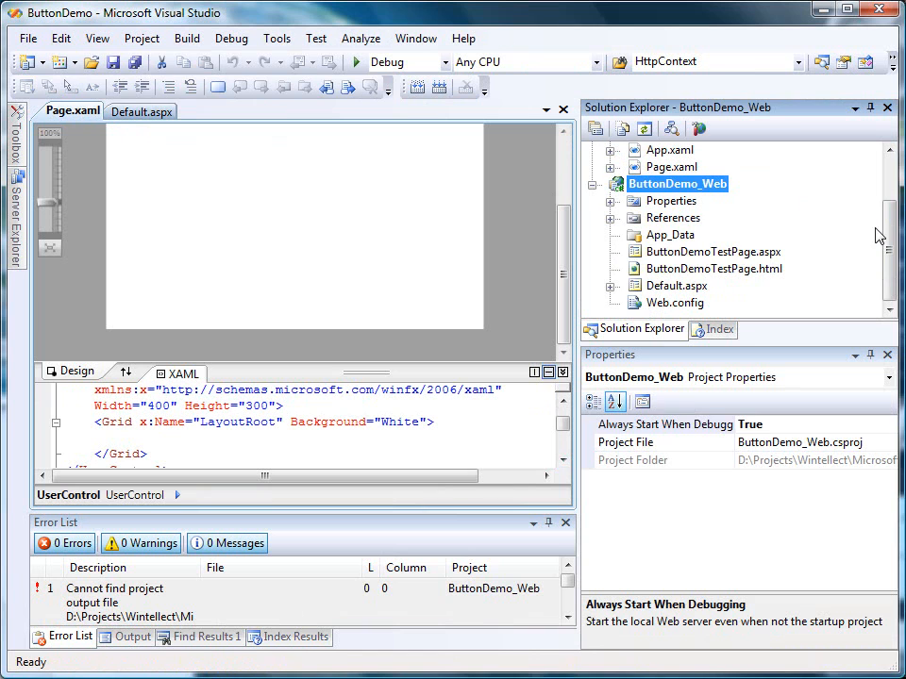
scroll(up, 3)
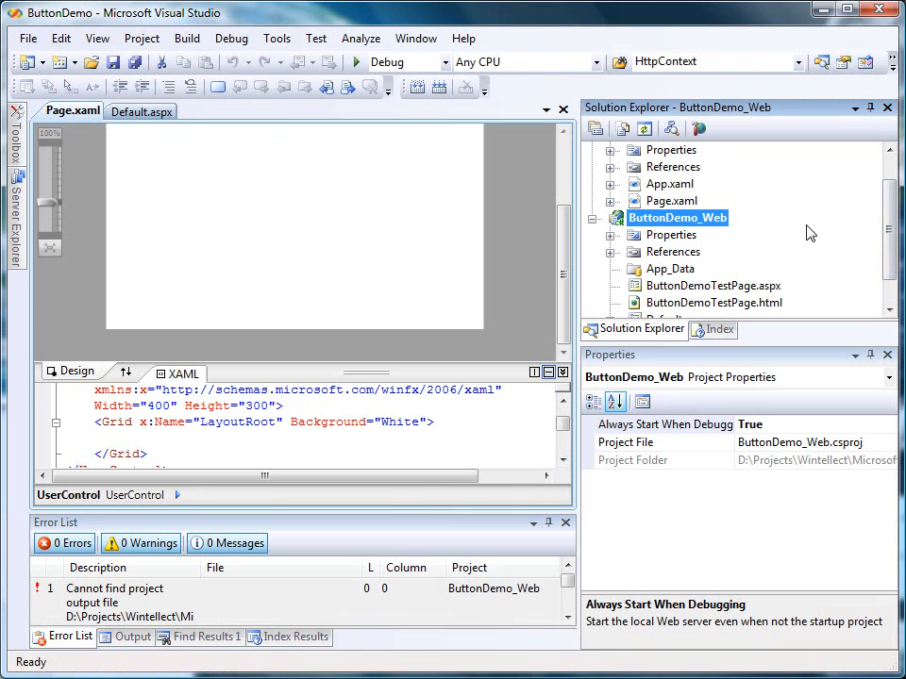
mouse_move(664, 192)
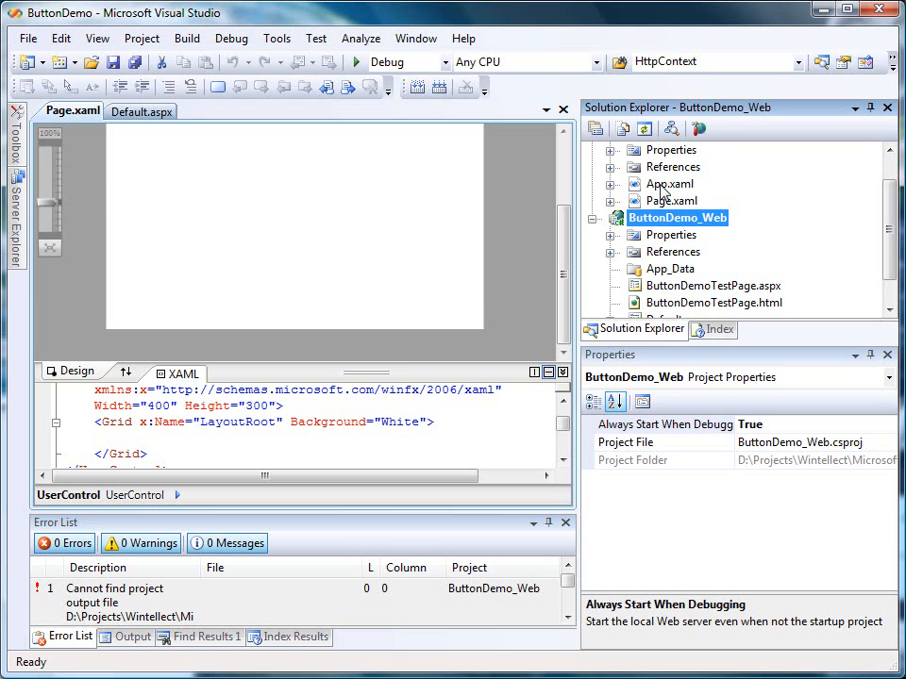
Add a Style with x:Key FancyButton targeting Button inside Application.Resources in App.xaml
double_click(670, 185)
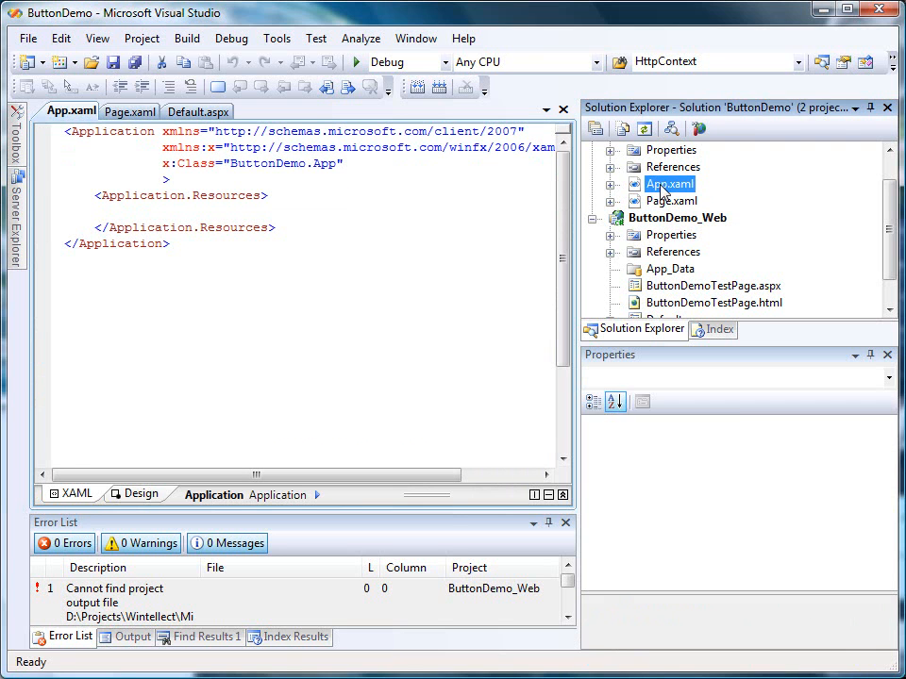
click(268, 195)
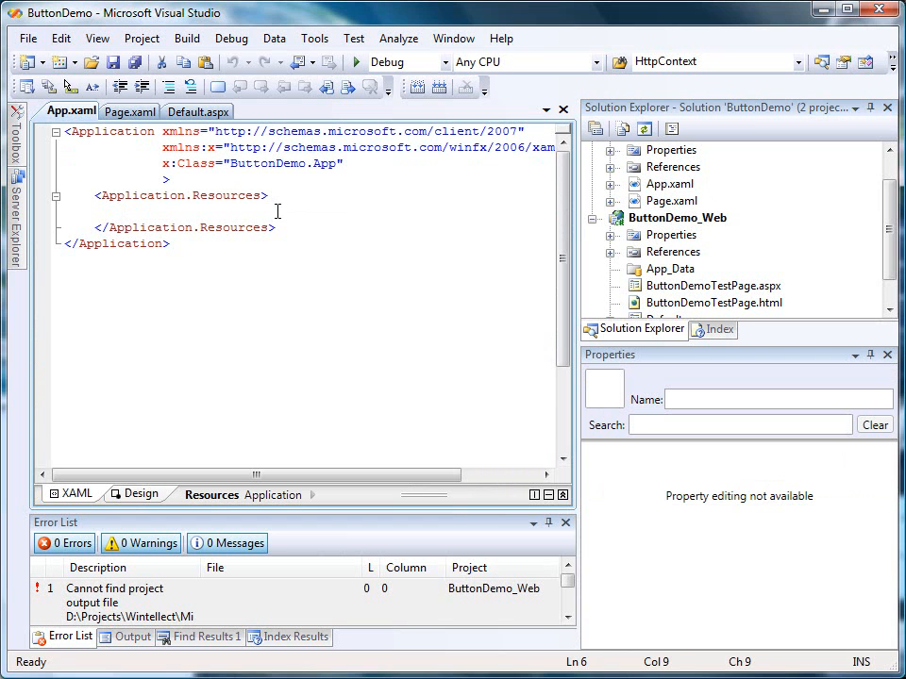
text(<Style)
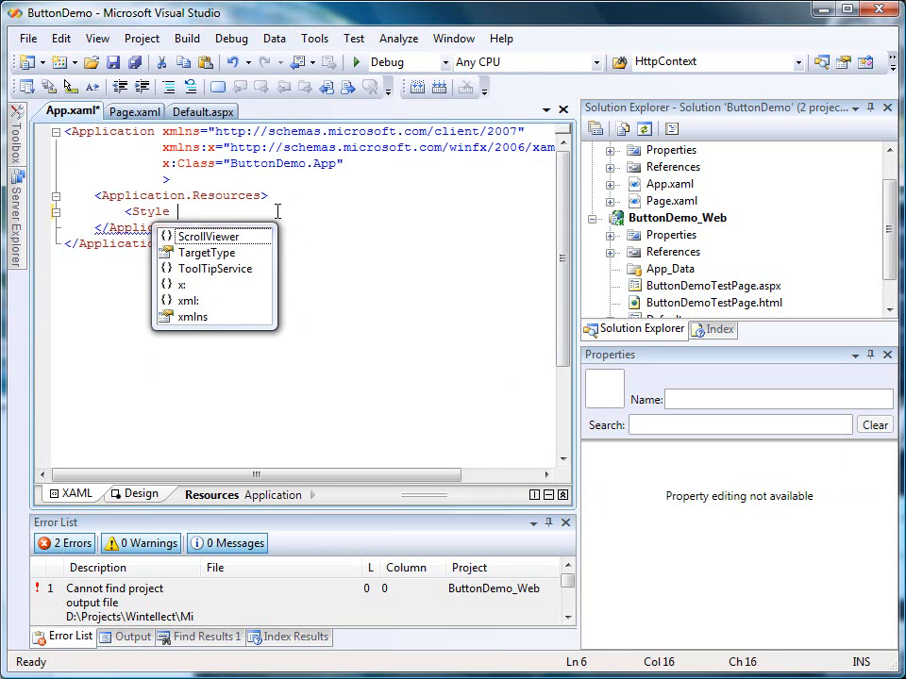
text(x:Key="Fanc)
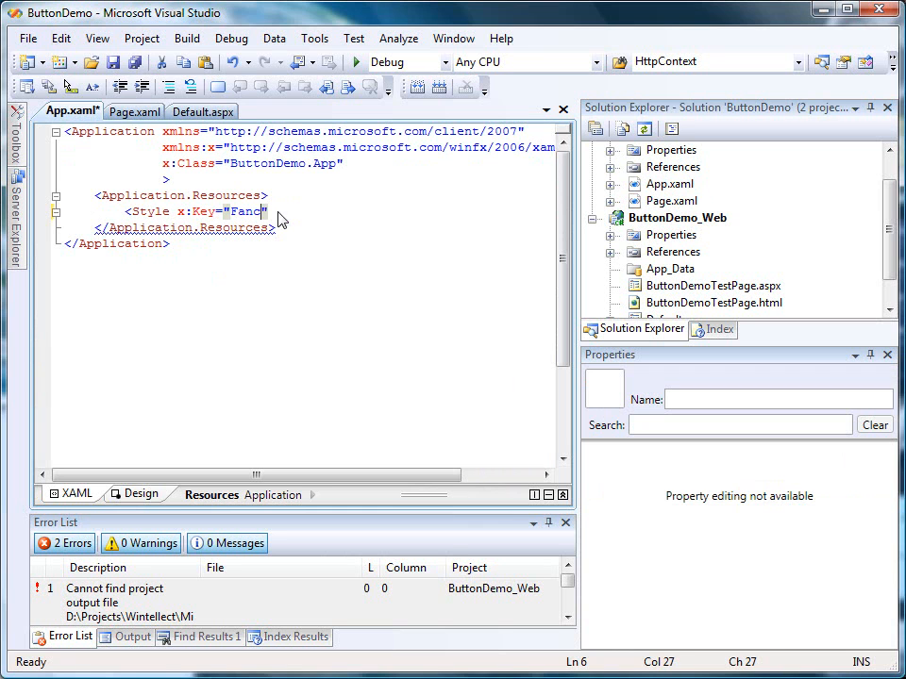
text(yButton)
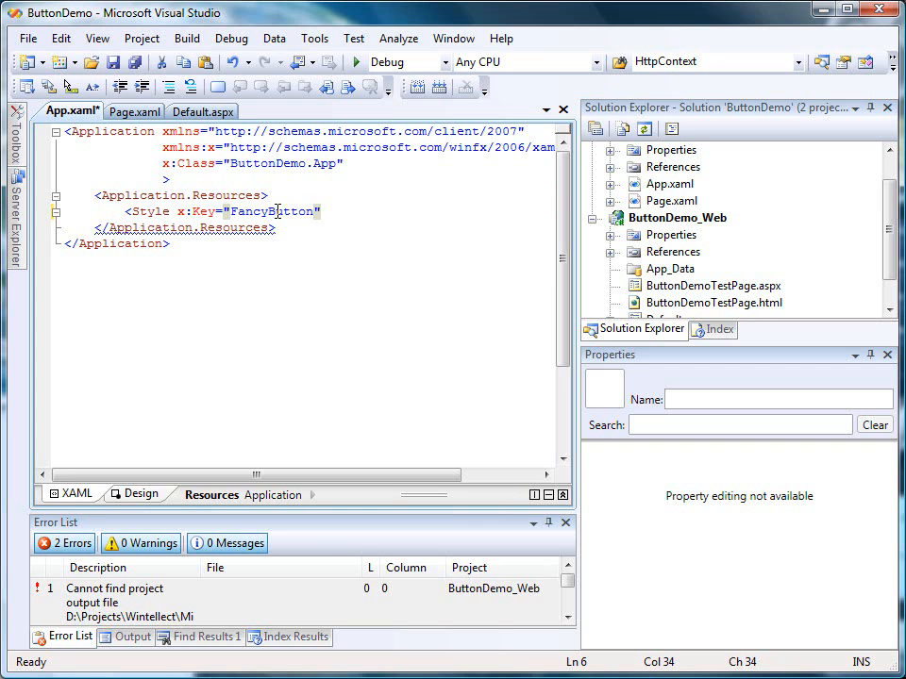
text(" ")
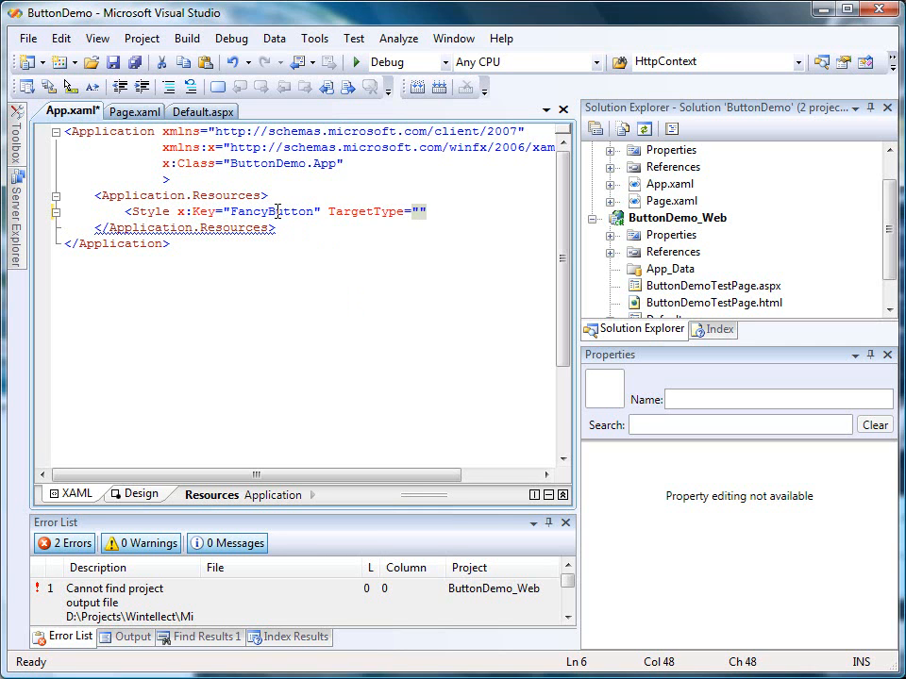
text(Button)
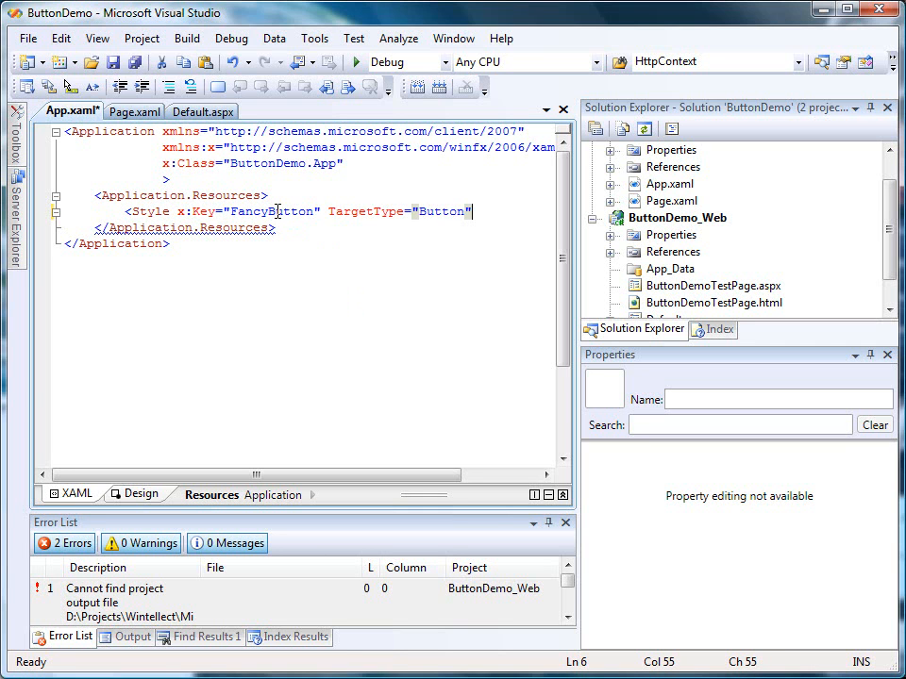
text(></Style>)
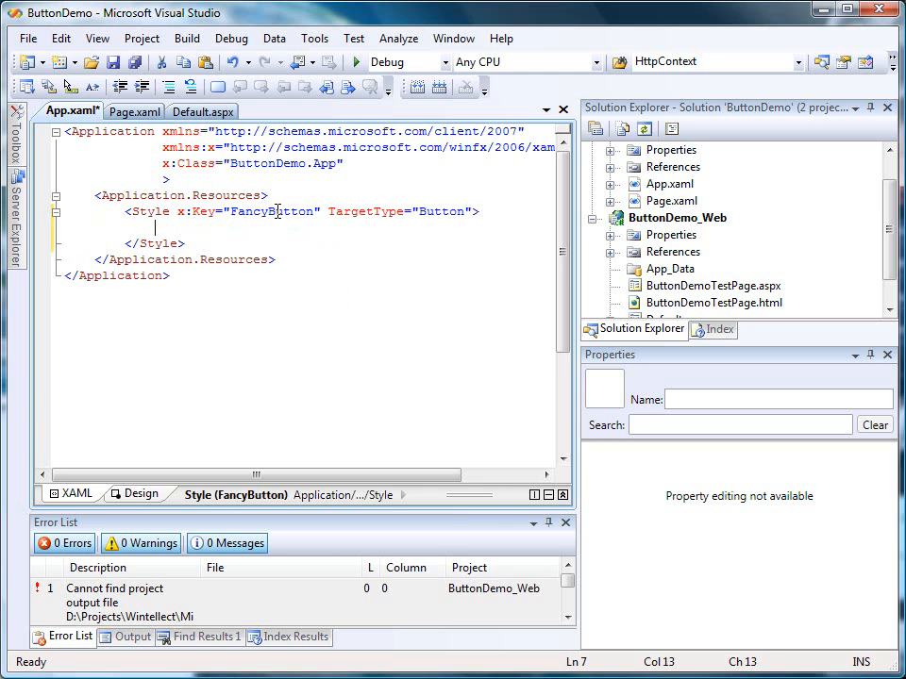
Begin a Setter for the Template property inside the FancyButton style
text(<set)
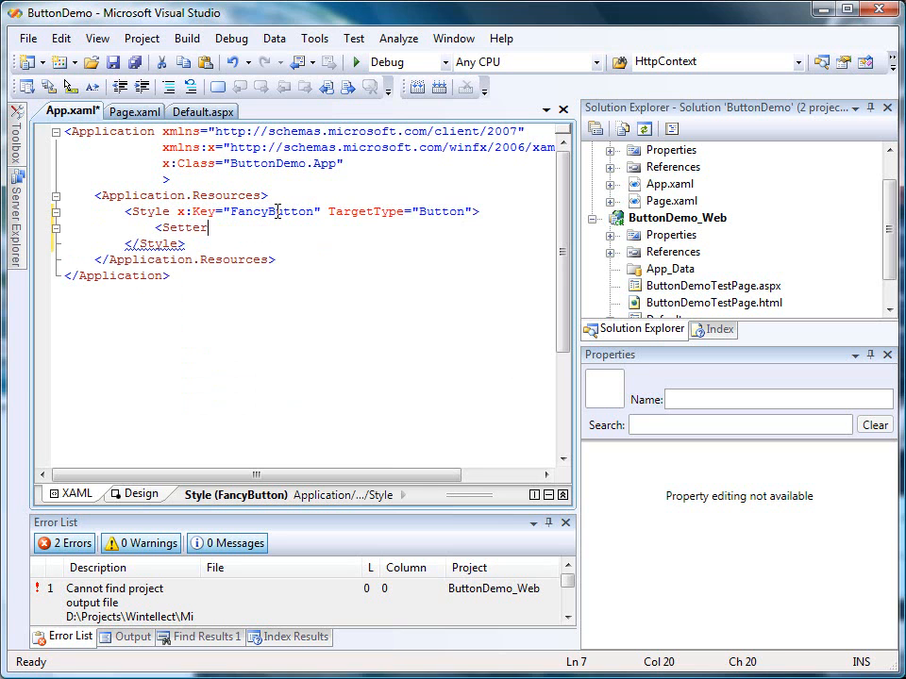
text(Property=")
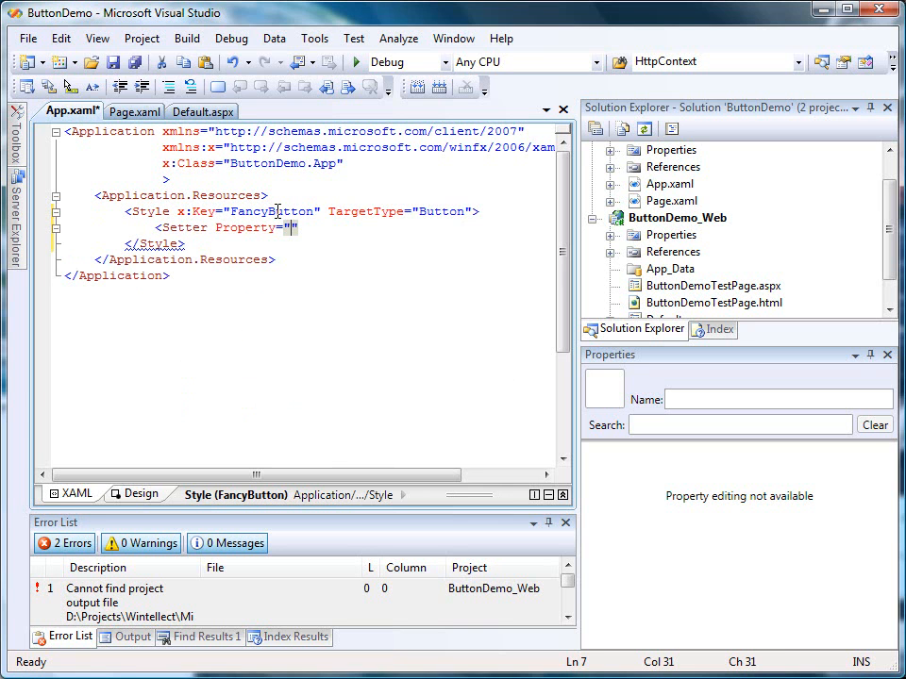
text(Template)
text(<Setter..v)
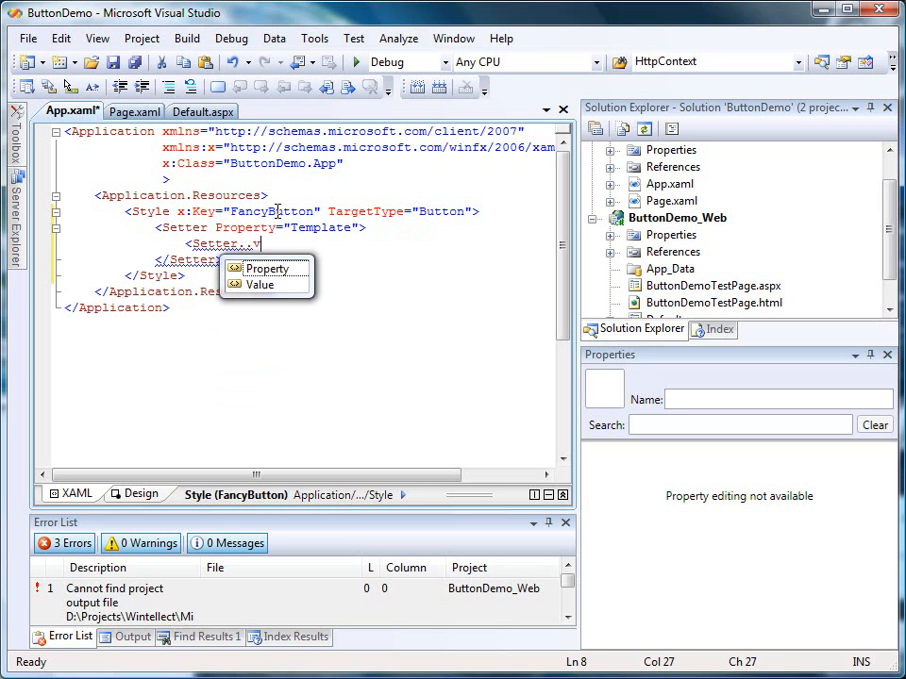
Fill Setter.Value with an empty ControlTemplate whose TargetType is Button
key(Backspace)
text(<ControlTemplate)
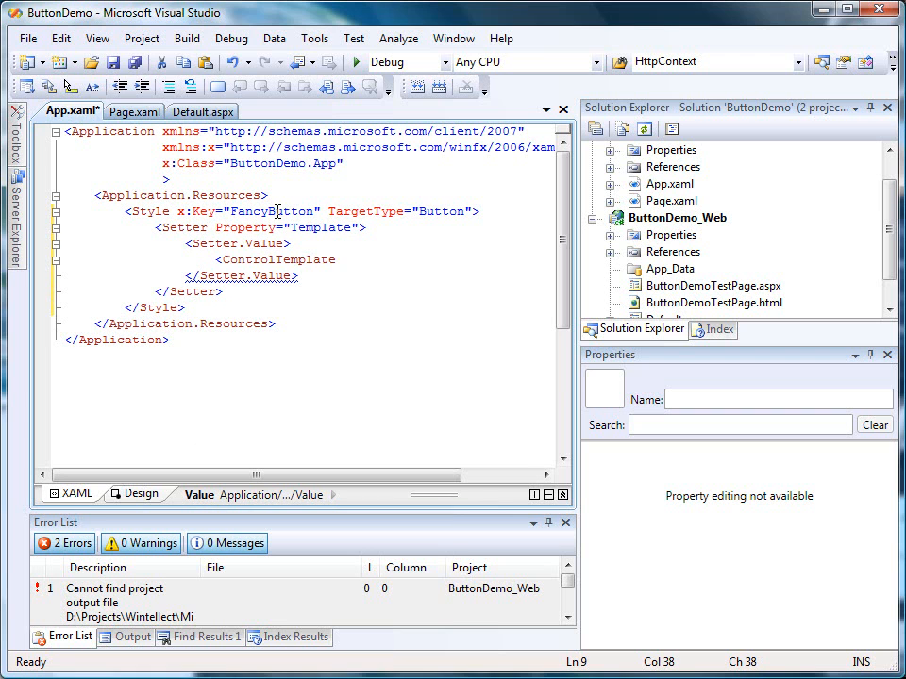
text(targ)
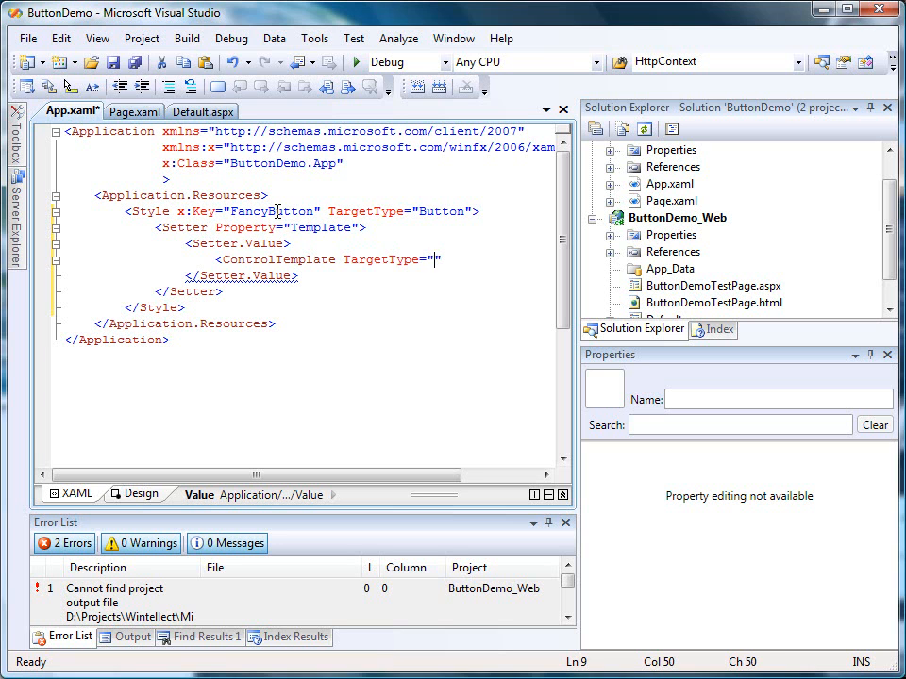
text(Button)
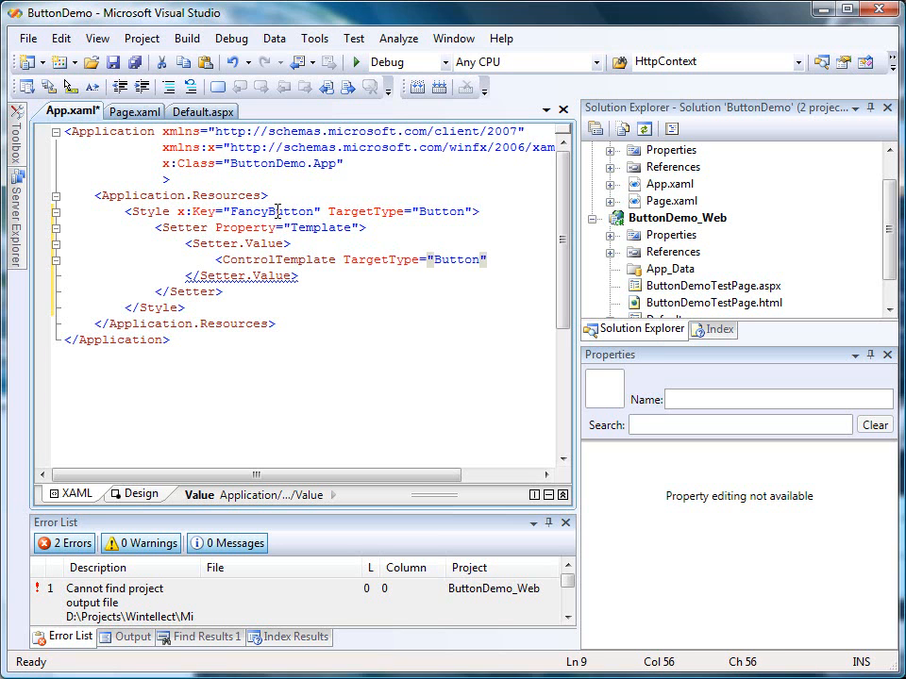
text(>)
key(Return)
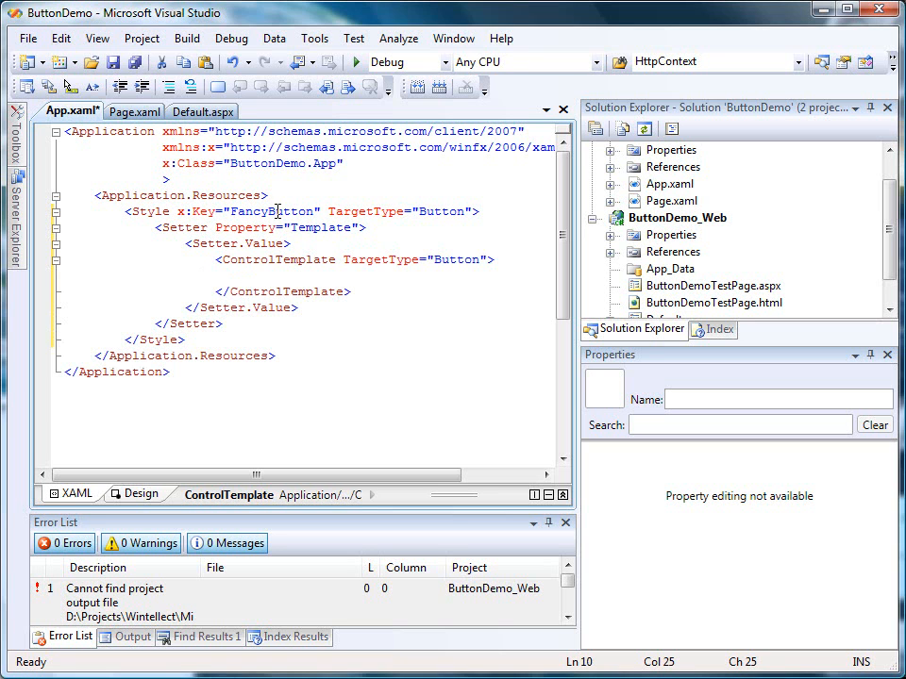
double_click(277, 260)
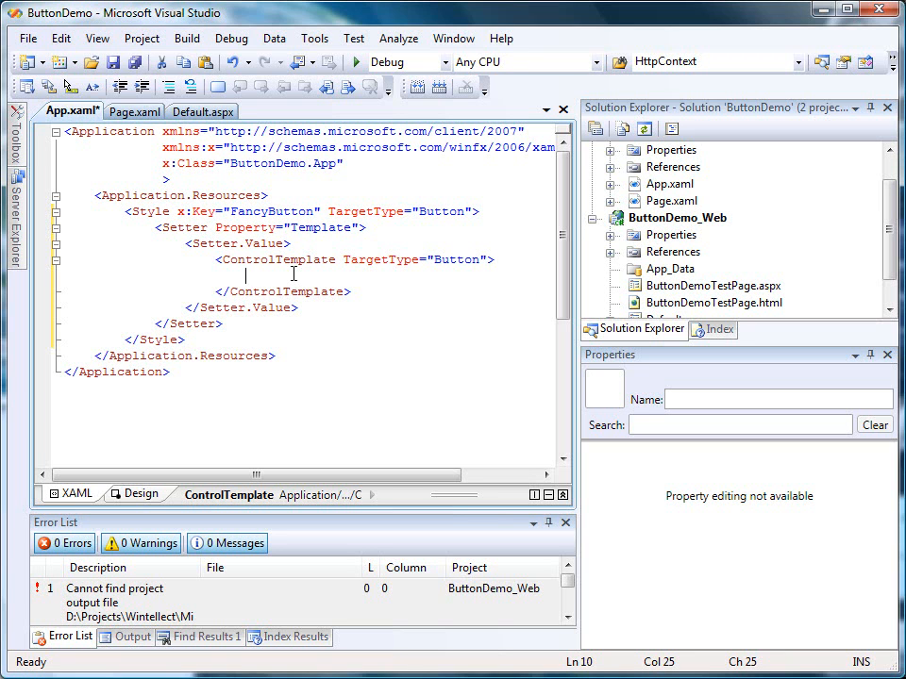
Add a Grid holding an Ellipse whose Width is {TemplateBinding Width}
text(<Grid>)
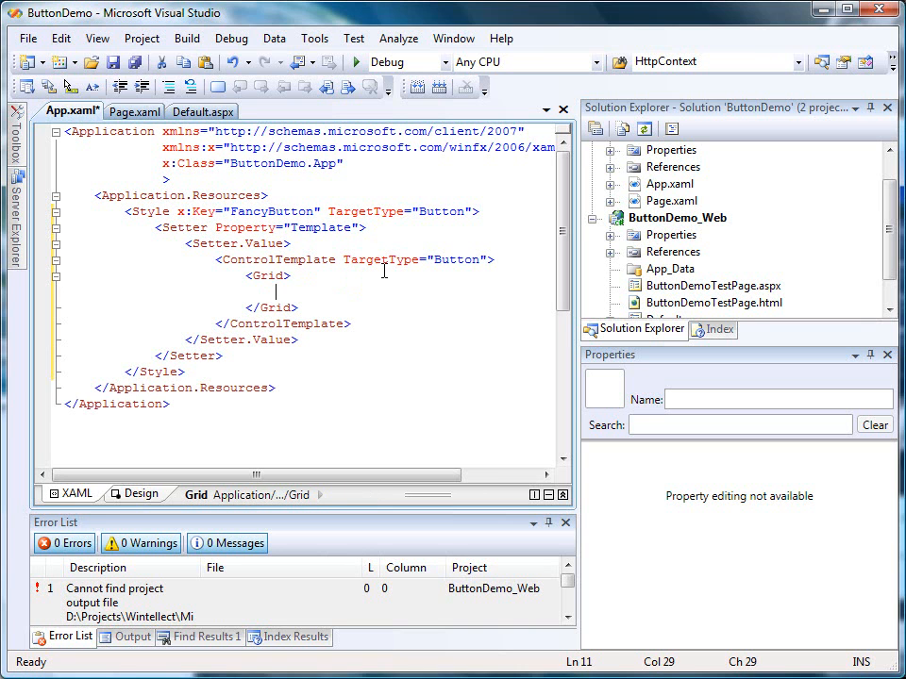
text(<Ellipse)
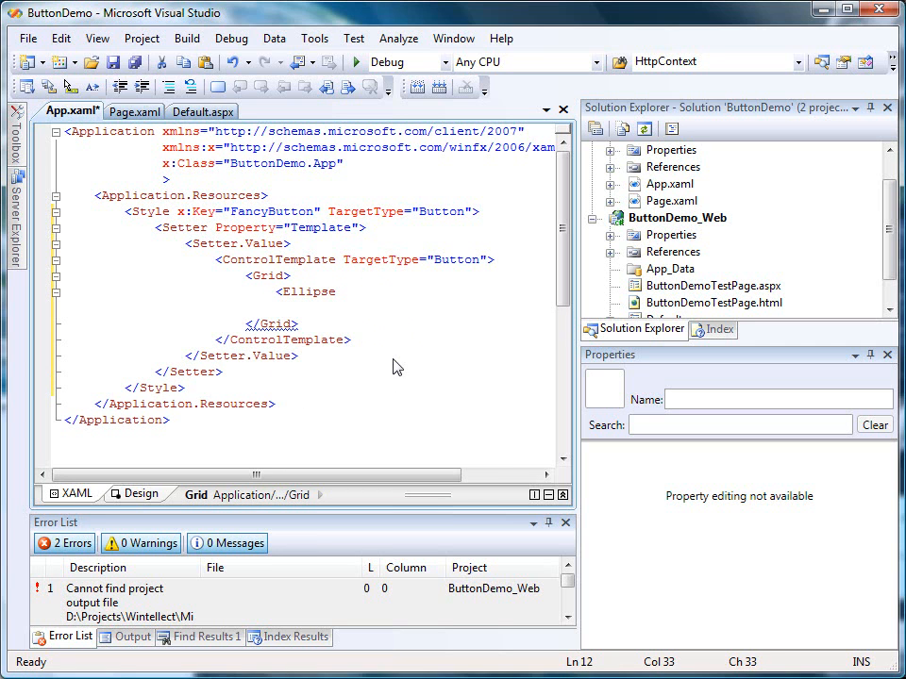
text(Width="")
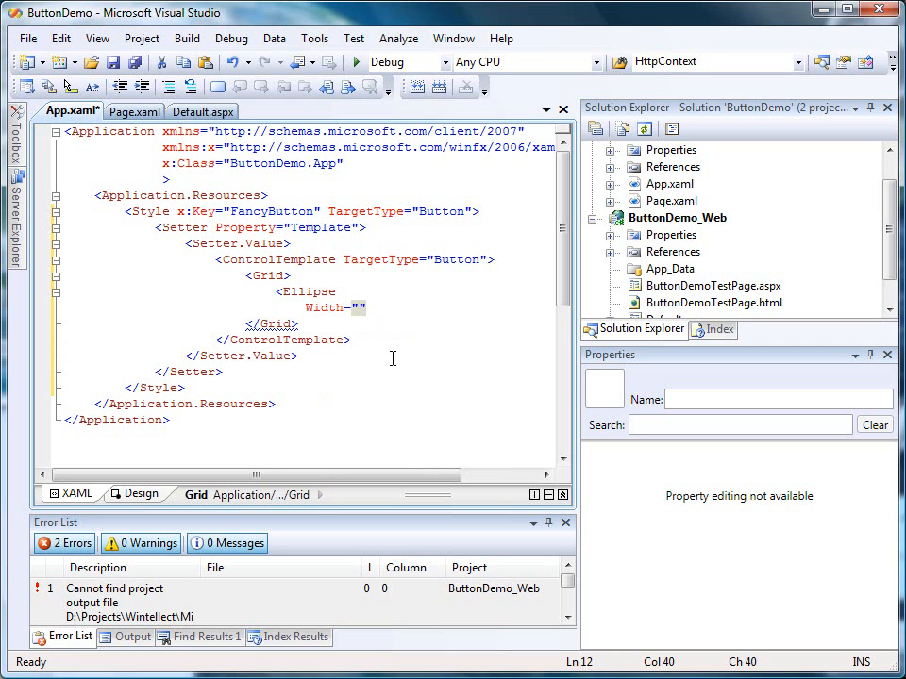
text({)
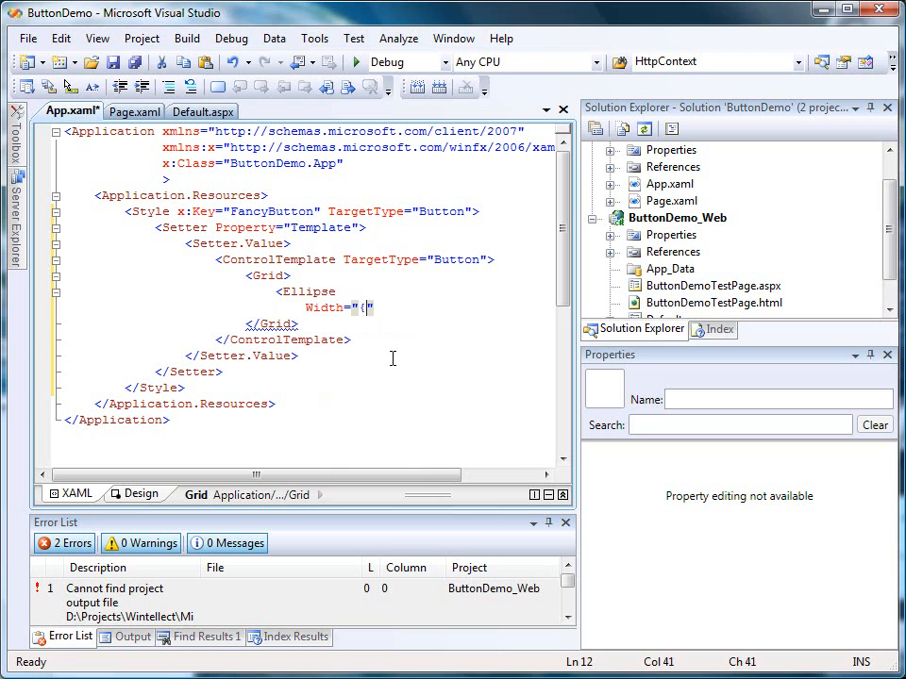
text(Template)
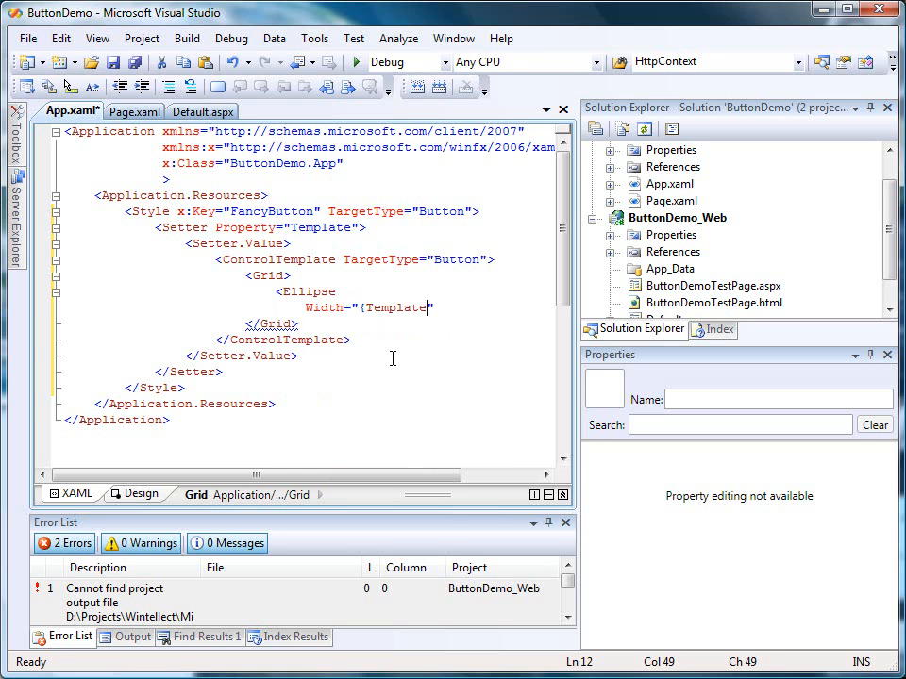
text(Bin)
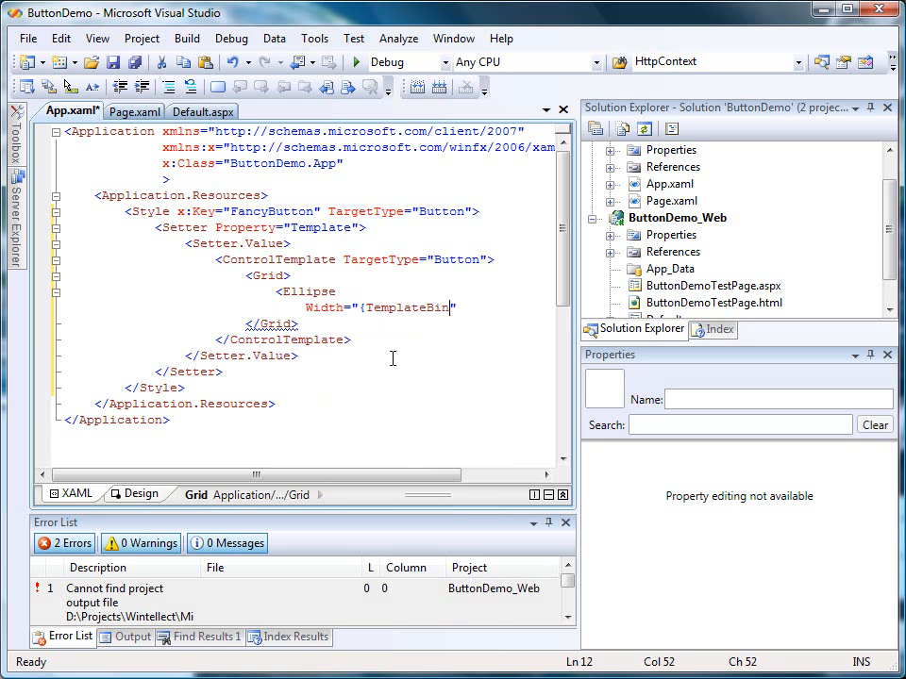
text(ding)
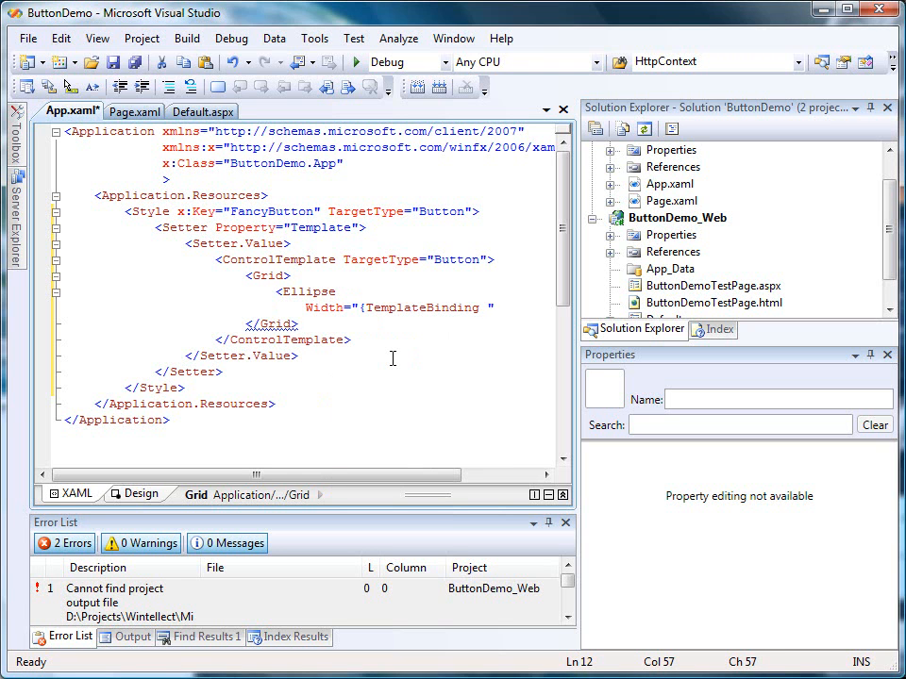
text(Wa)
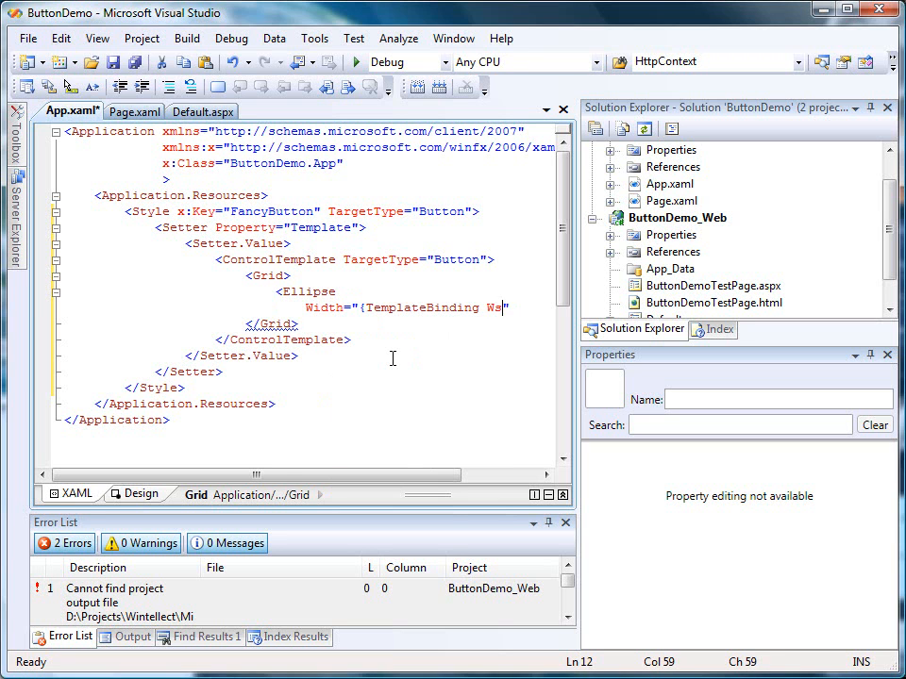
text(idth)
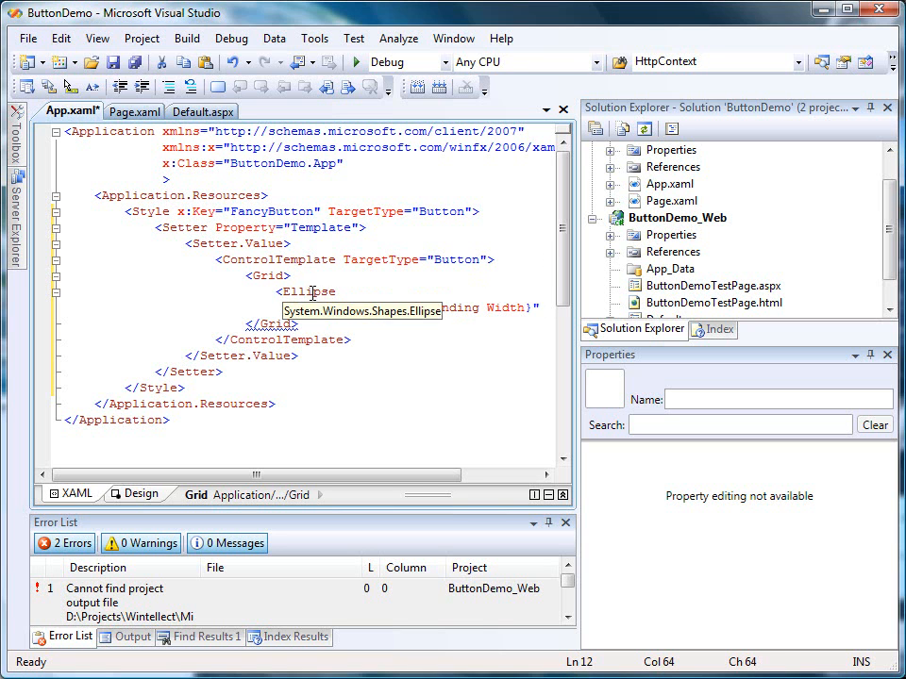
mouse_move(537, 292)
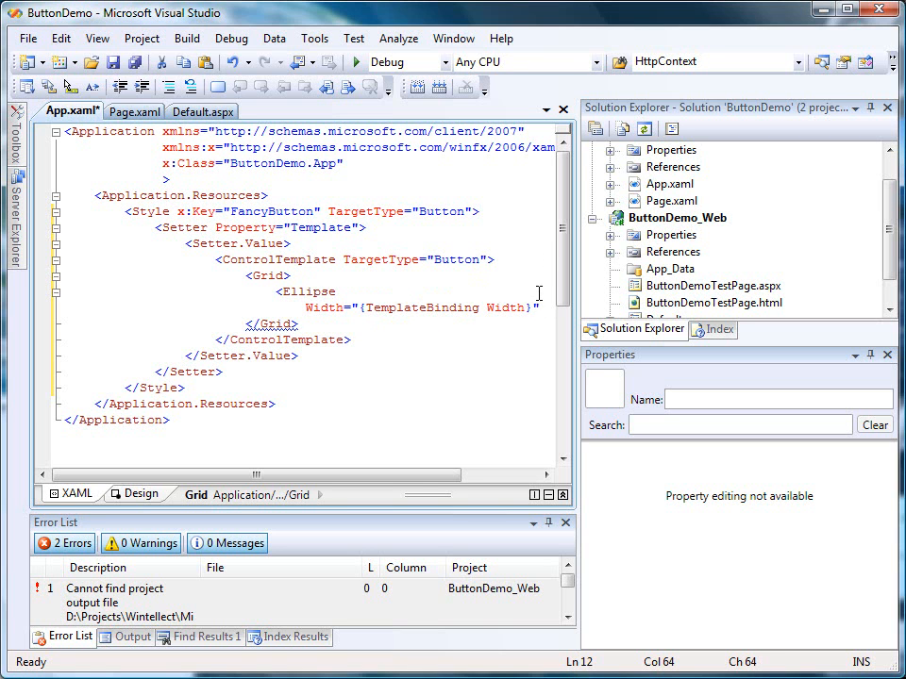
Bind the Ellipse's Height to {TemplateBinding Height}
text(he)
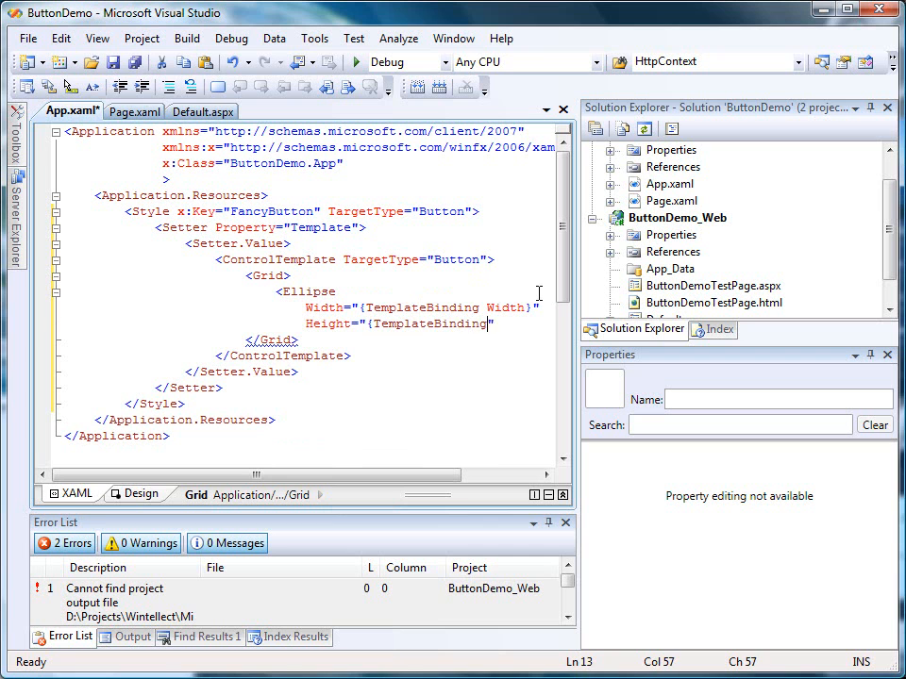
text(Height)
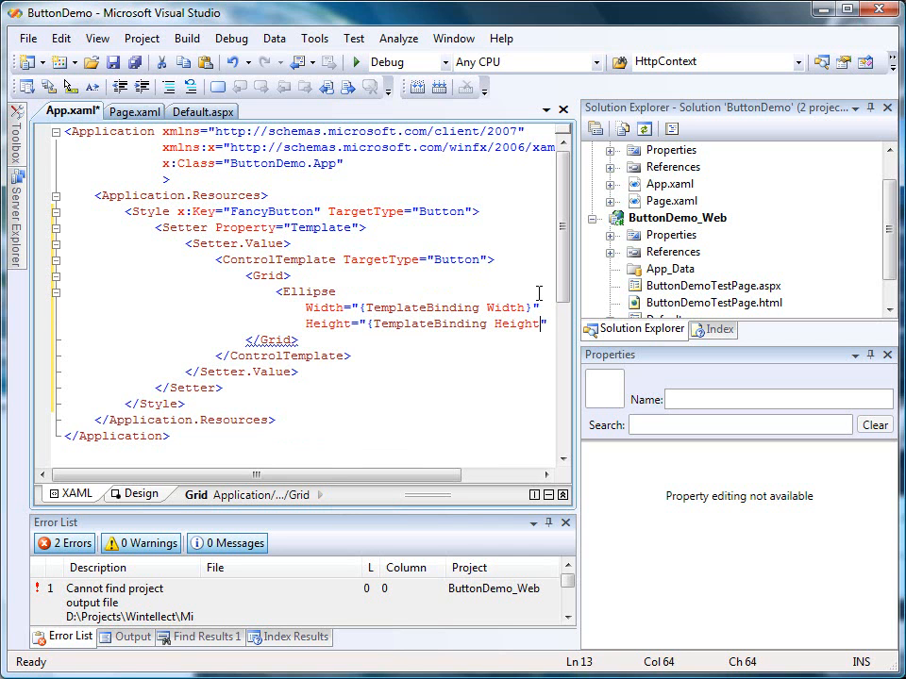
scroll(right, 3)
text(<Ellipse.)
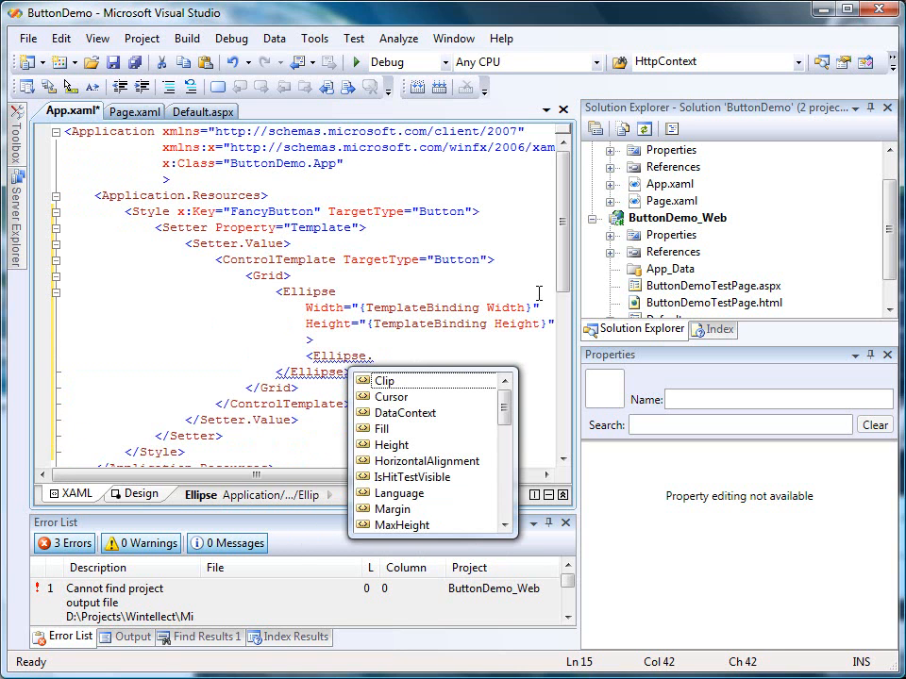
Add Ellipse.Fill with a RadialGradientBrush whose GradientOrigin is 0.25,0.25
text(C)
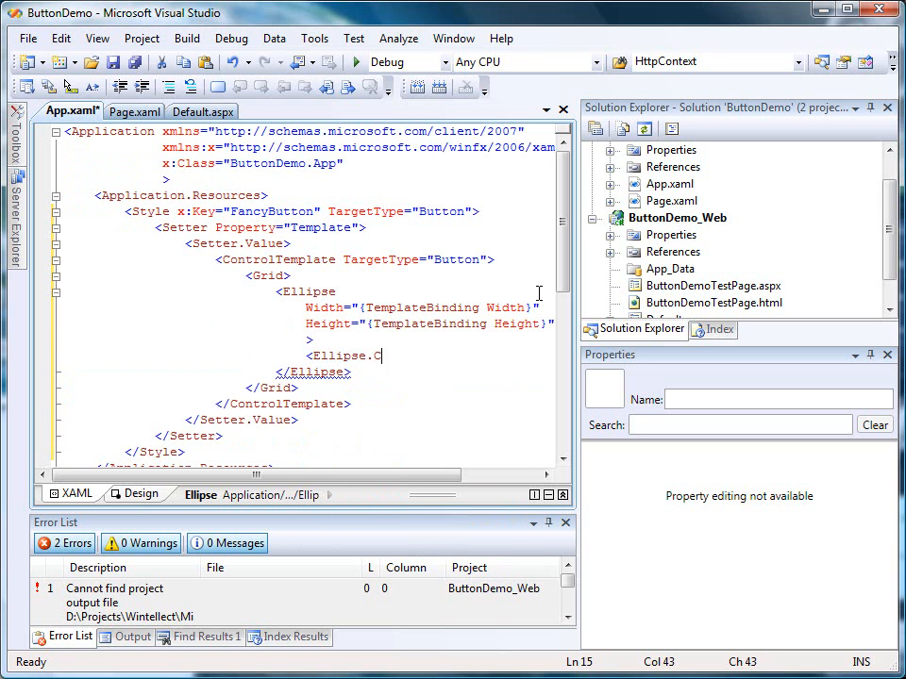
text(ill>)
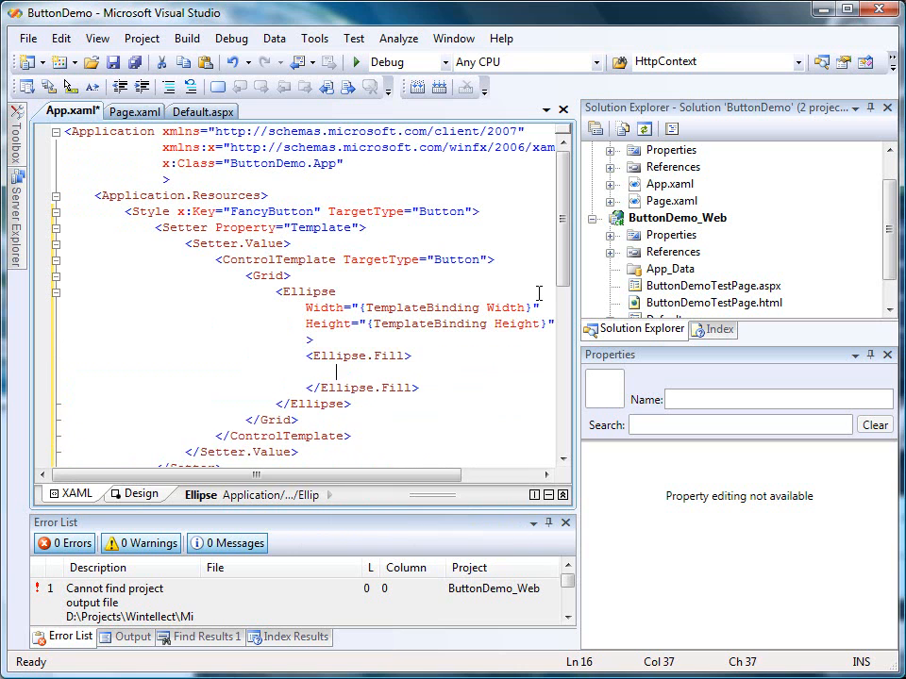
text(<)
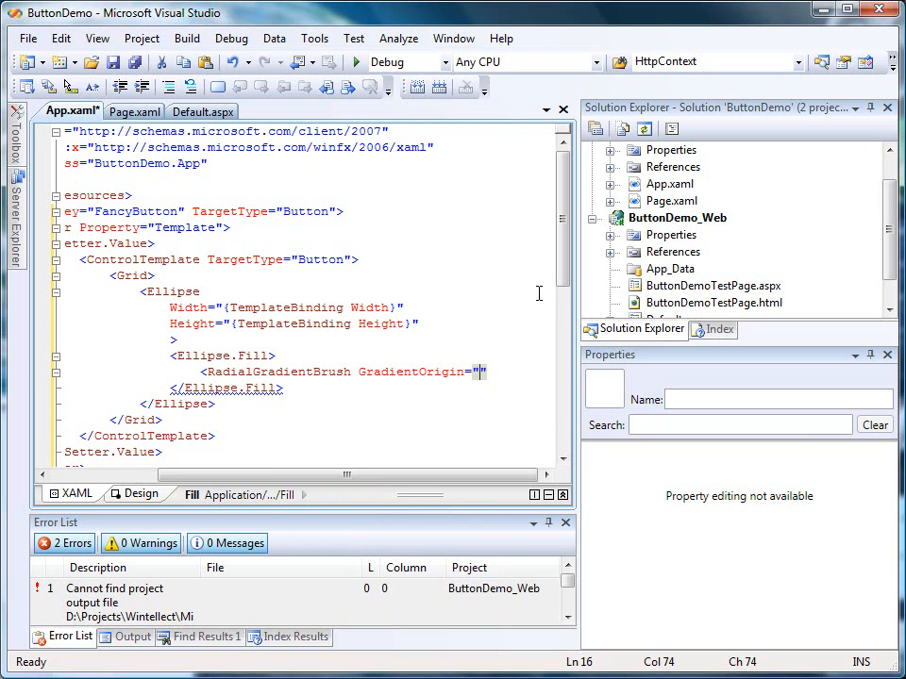
text(0.)
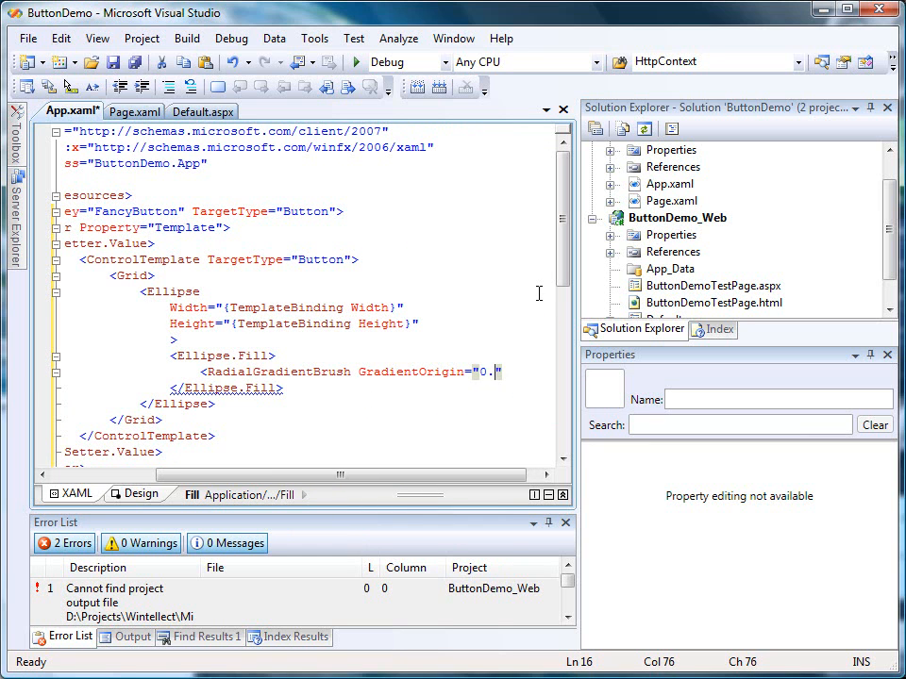
text(25,0.25)
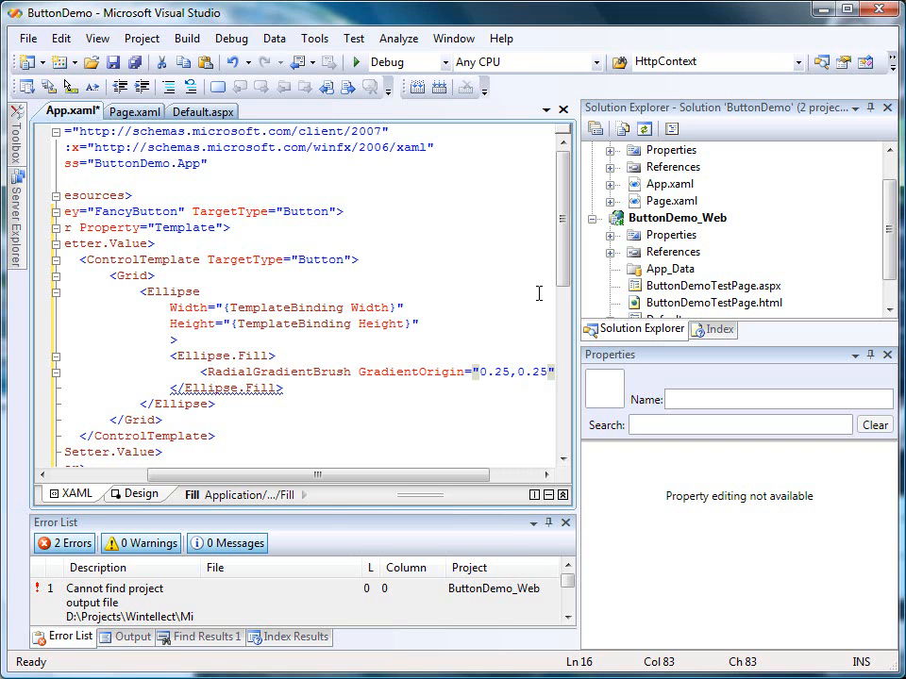
scroll(right, 3)
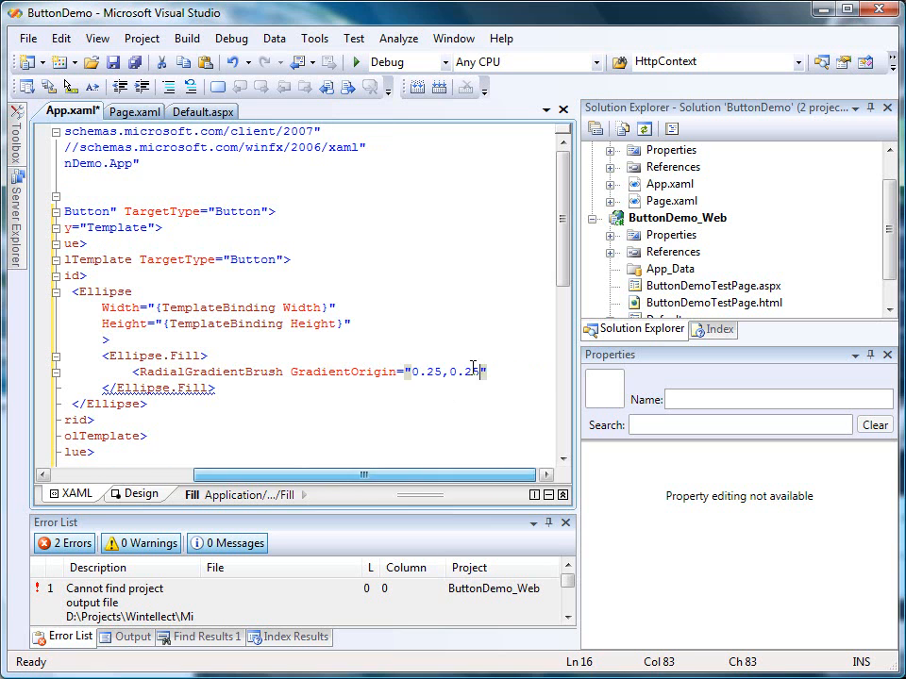
text(5)
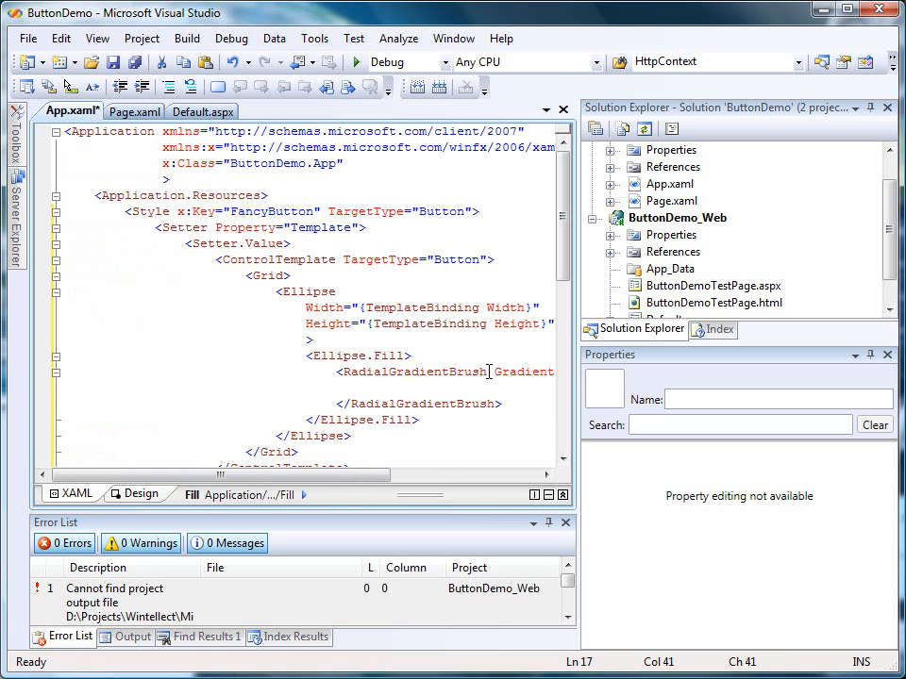
Add GradientStops: White at offset 0.25 and Green at offset 1.0
text(<gr)
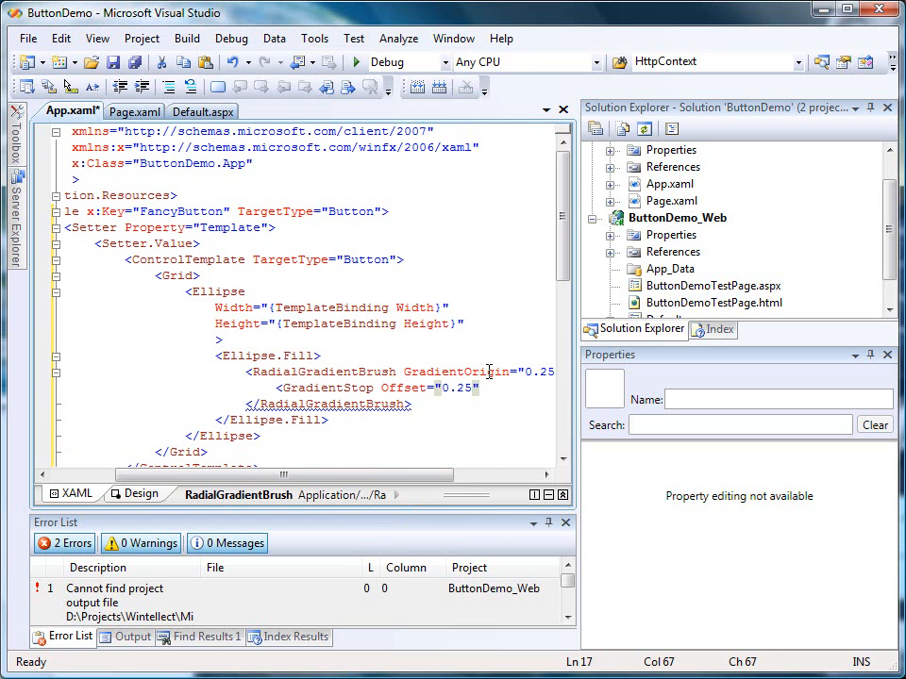
text(Color="White"/>)
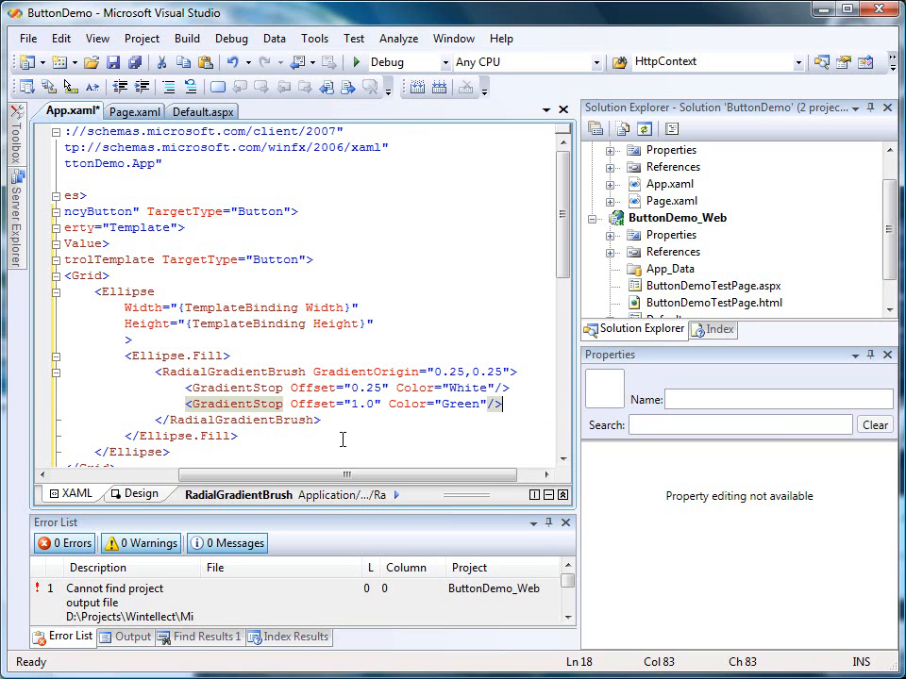
mouse_move(249, 457)
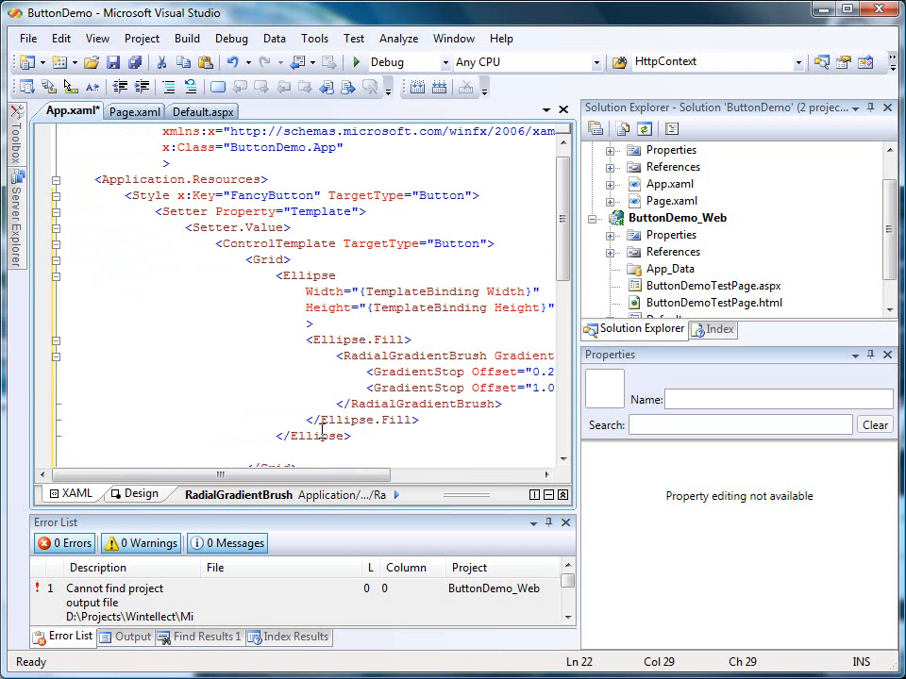
scroll(down, 3)
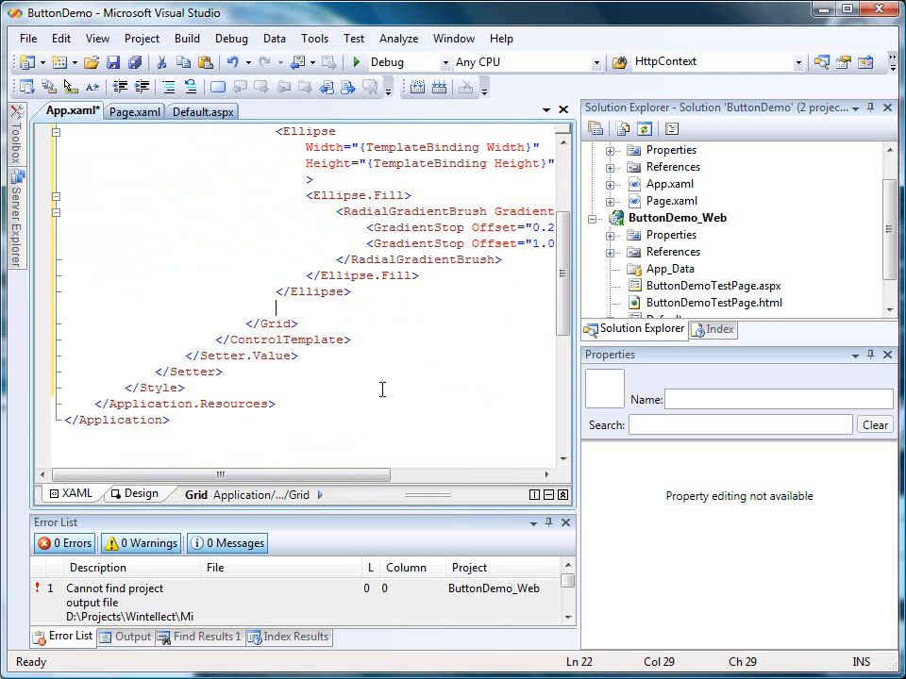
scroll(up, 3)
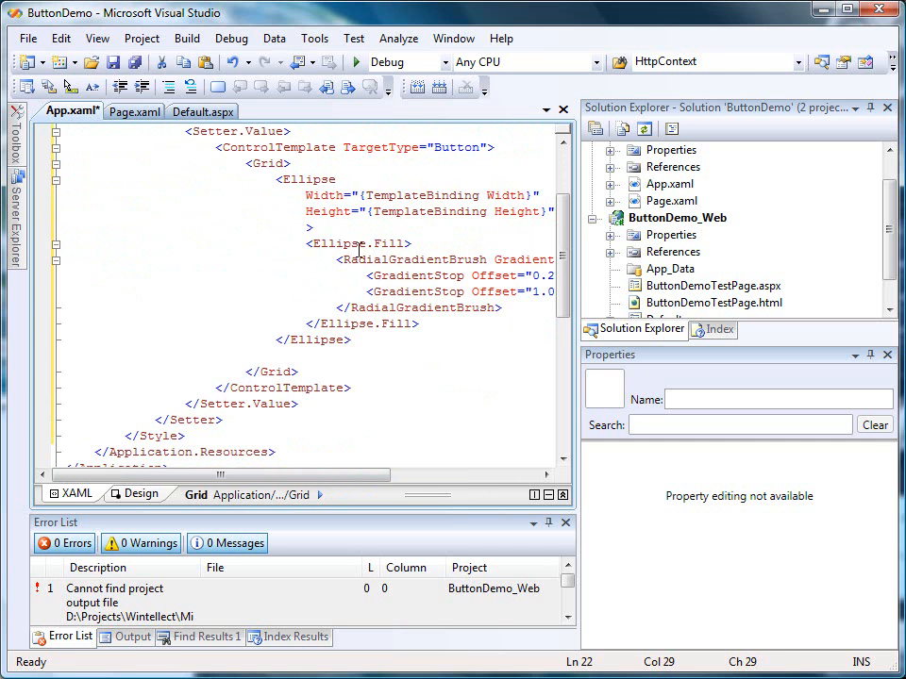
mouse_move(510, 211)
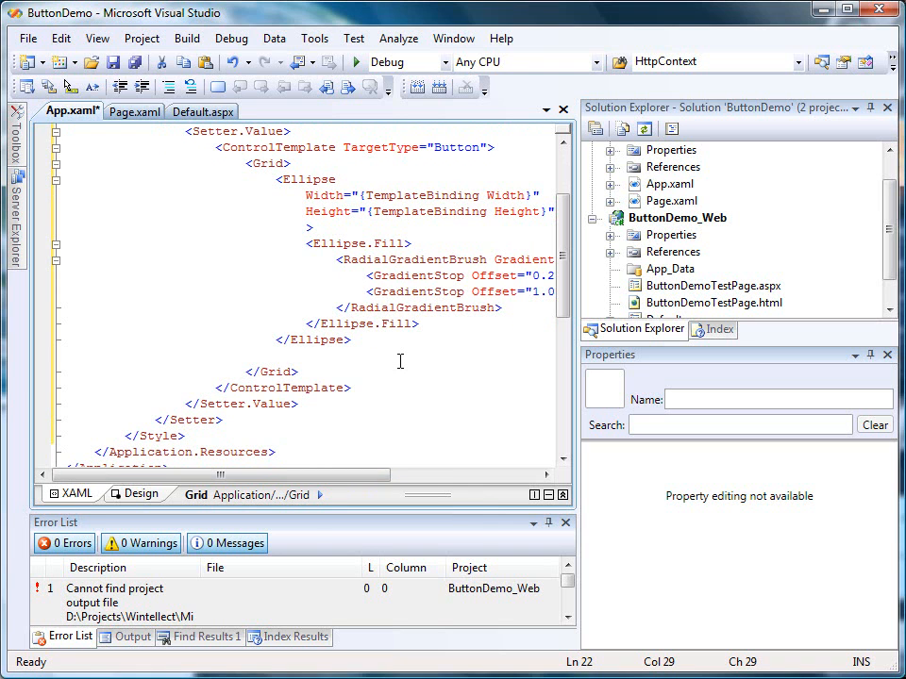
Add a ContentPresenter binding FontSize and Content to the button via TemplateBinding
text(<con)
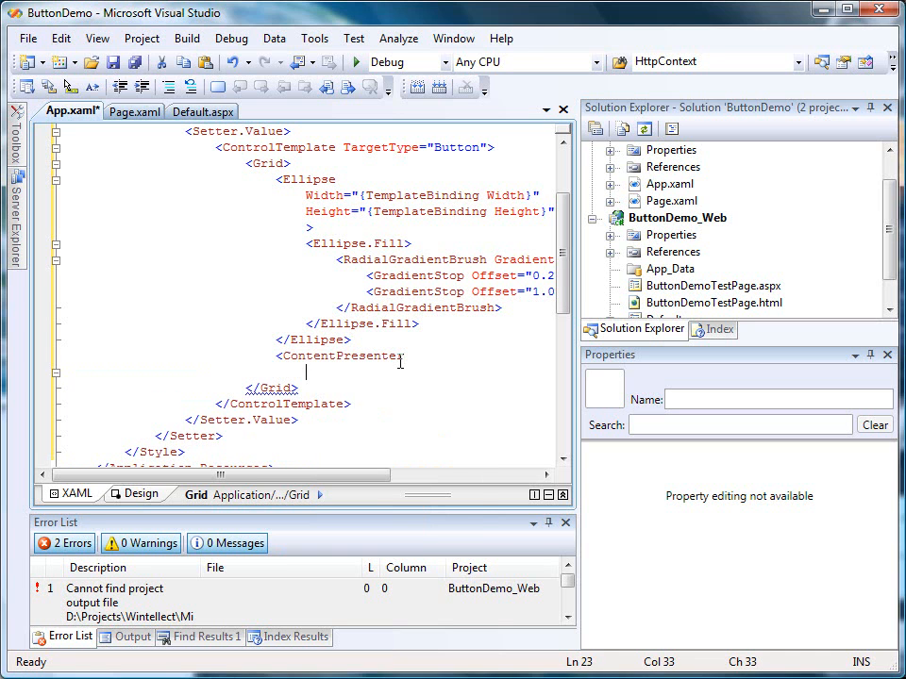
text(FontSize=")
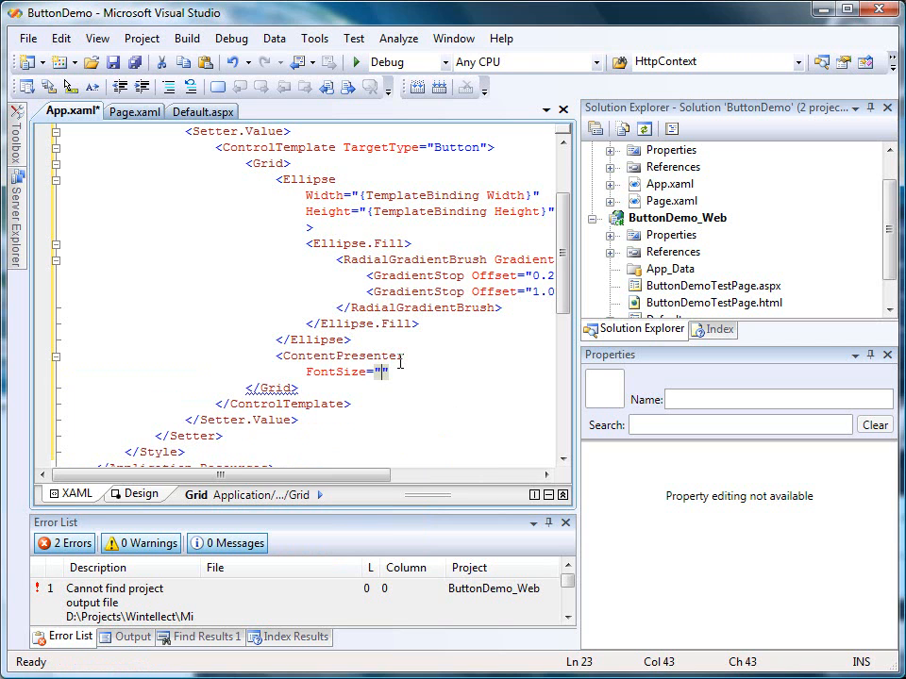
text({TemplateB)
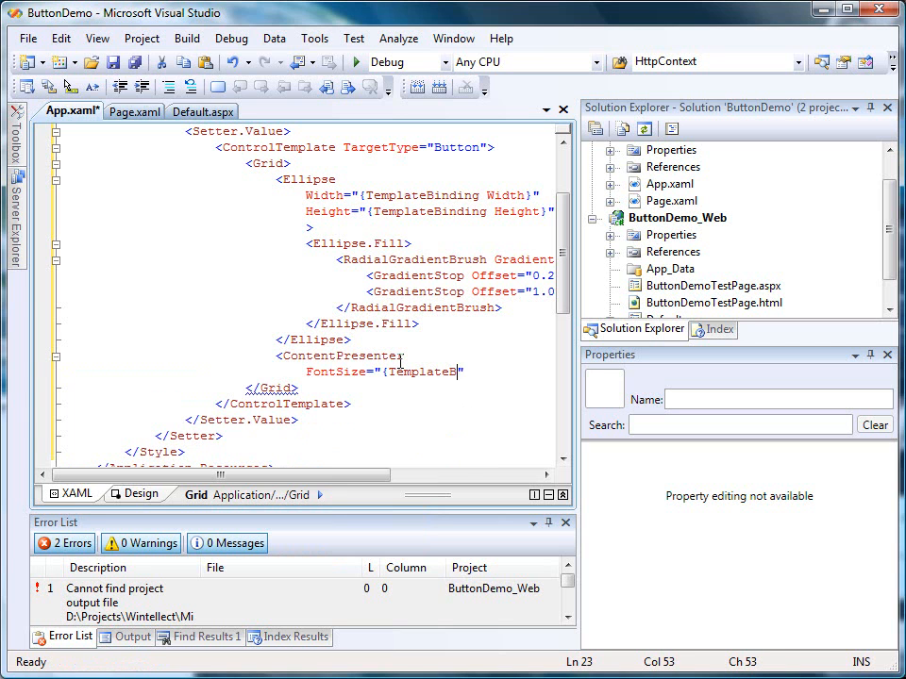
text(inding For)
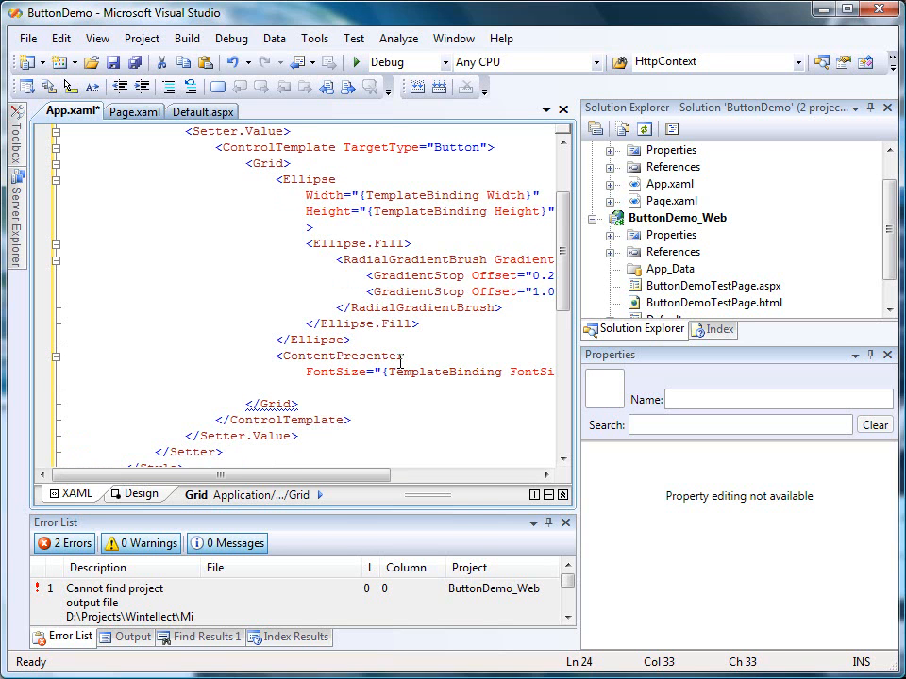
text(Content="{)
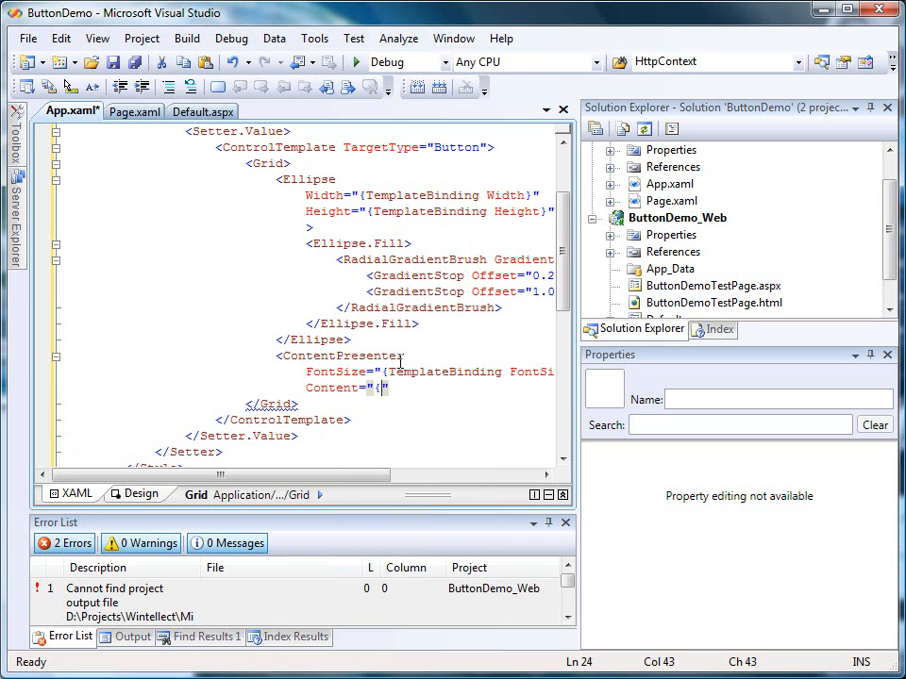
text(TemplateVi)
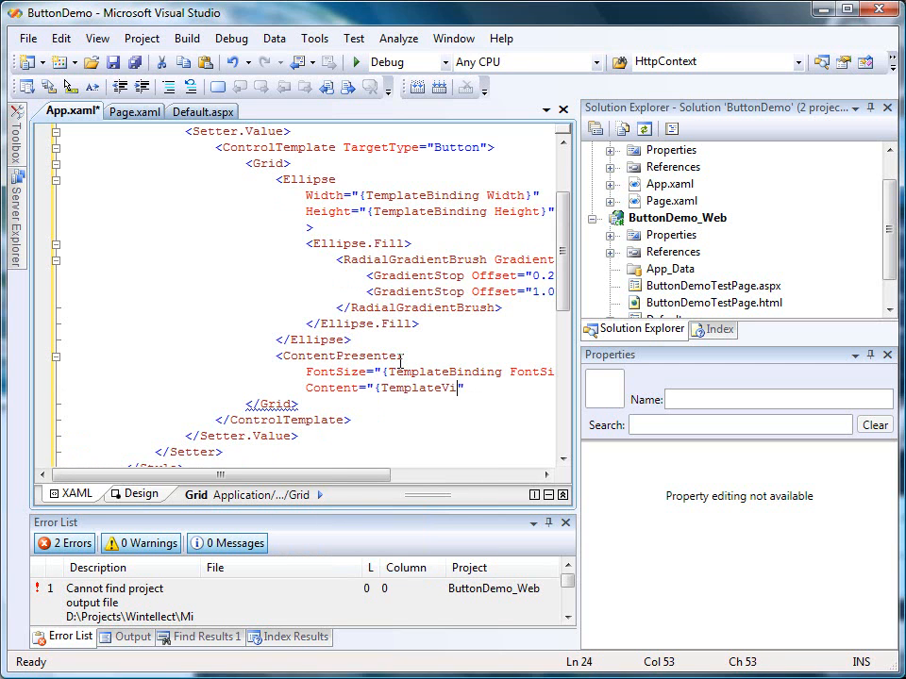
key(BackSpace)
text(Binding Content)
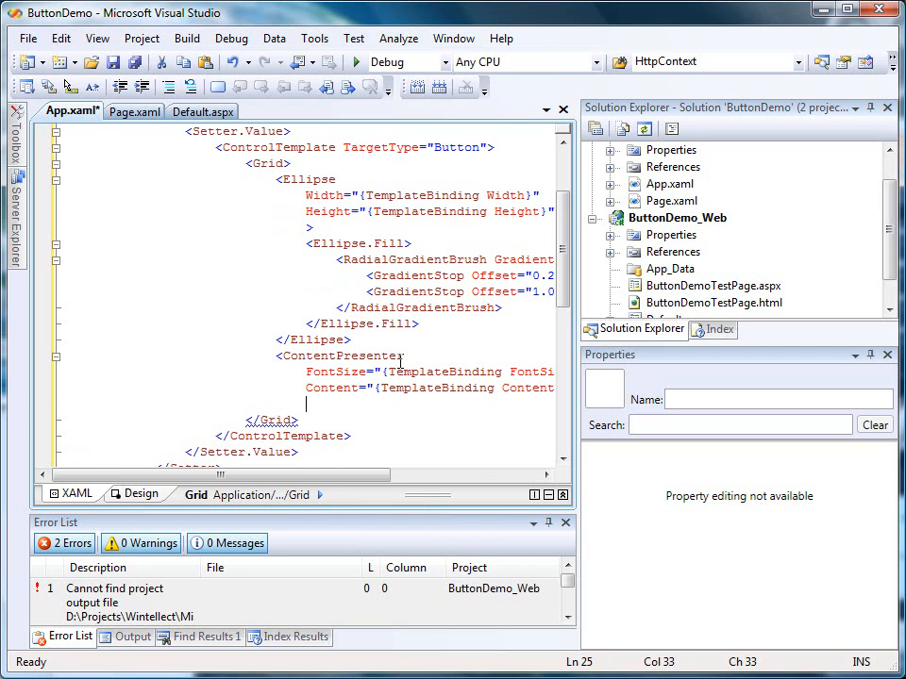
Centre the ContentPresenter vertically and horizontally and close its tag
text(VerticalAlignment="Center)
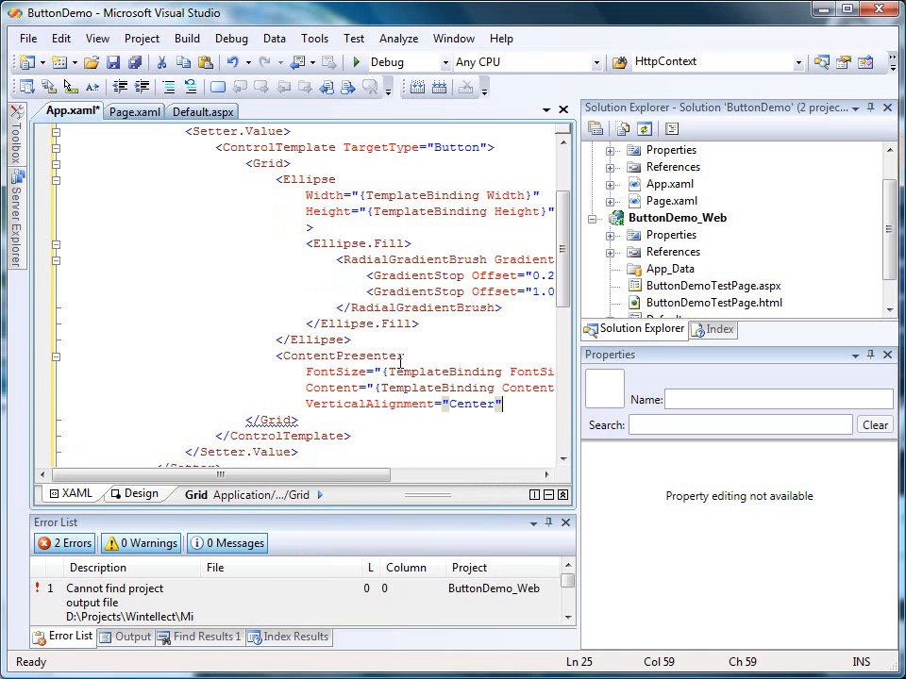
text(HorizontalAlignment="")
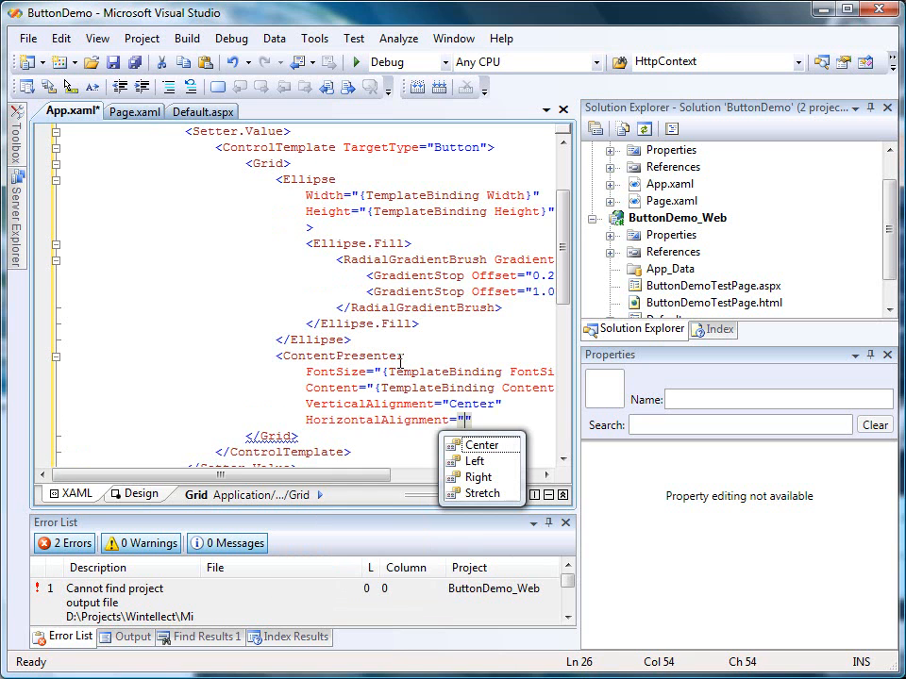
click(481, 445)
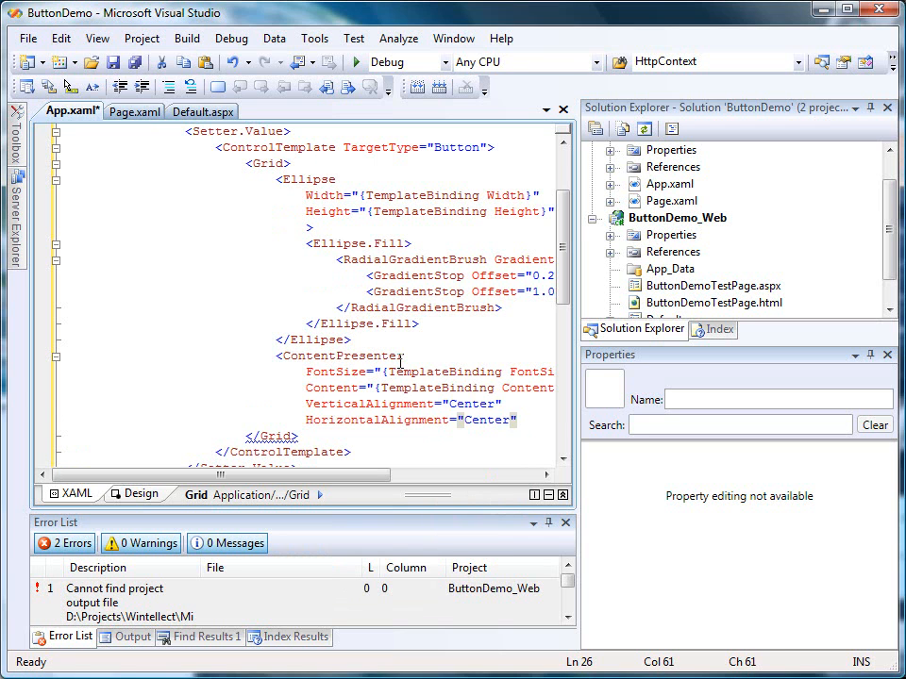
text(/>)
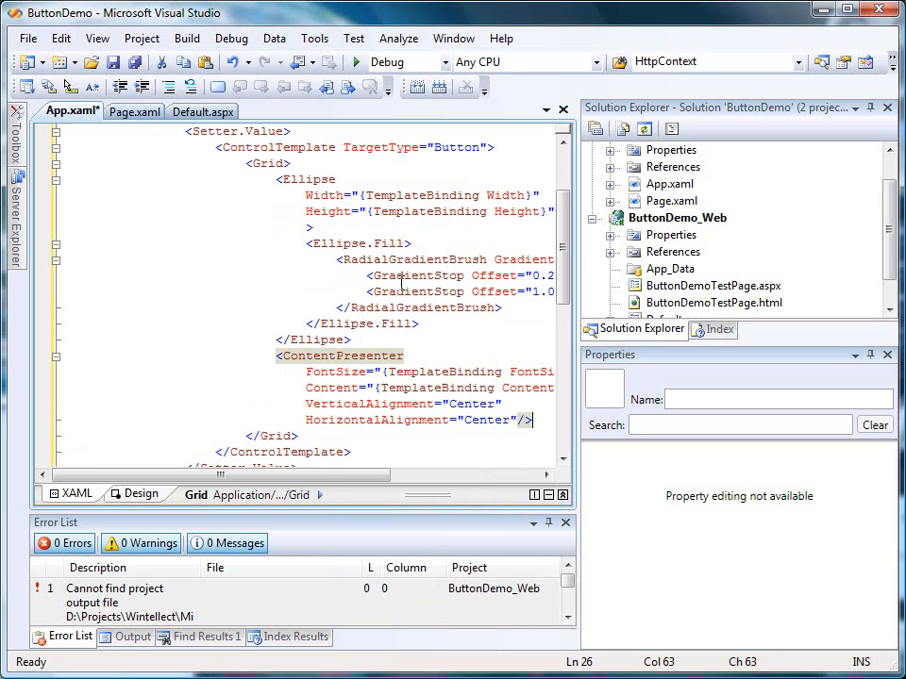
mouse_move(305, 179)
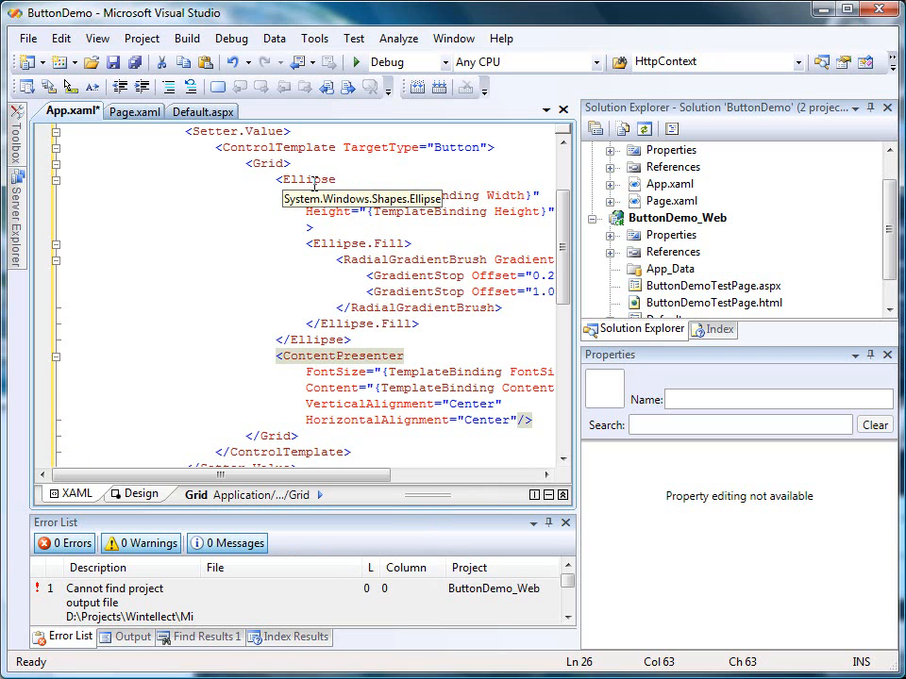
mouse_move(434, 276)
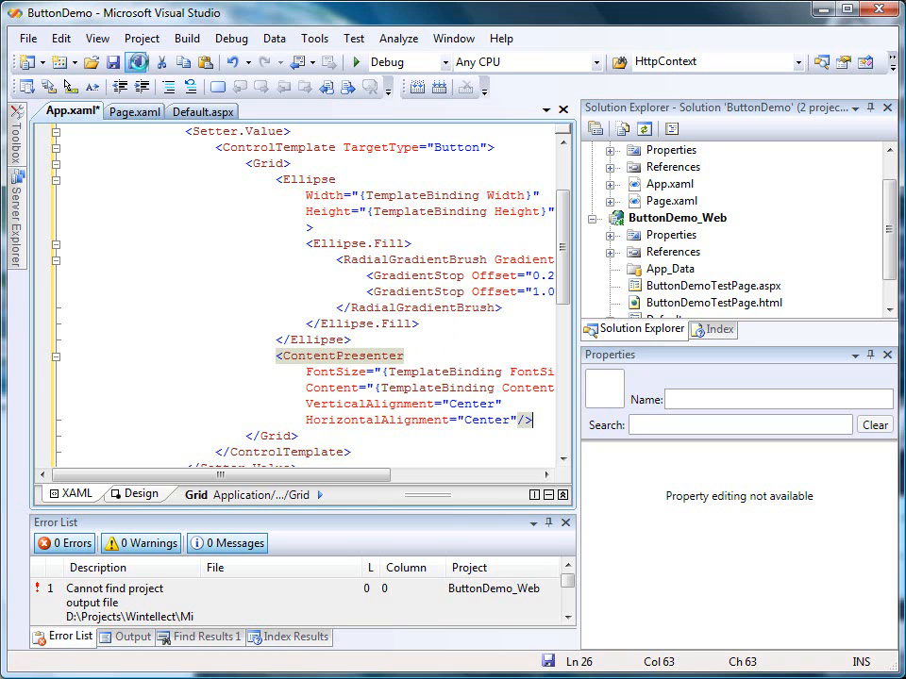
In Page.xaml, add a Button with Width 200, Height 100 and FontSize 28
click(134, 111)
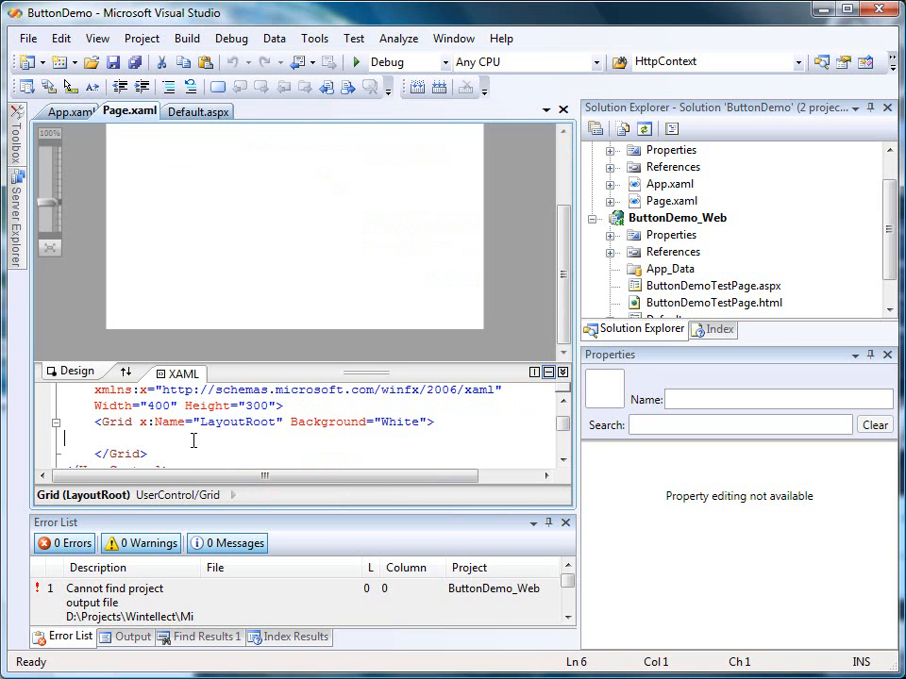
text(<)
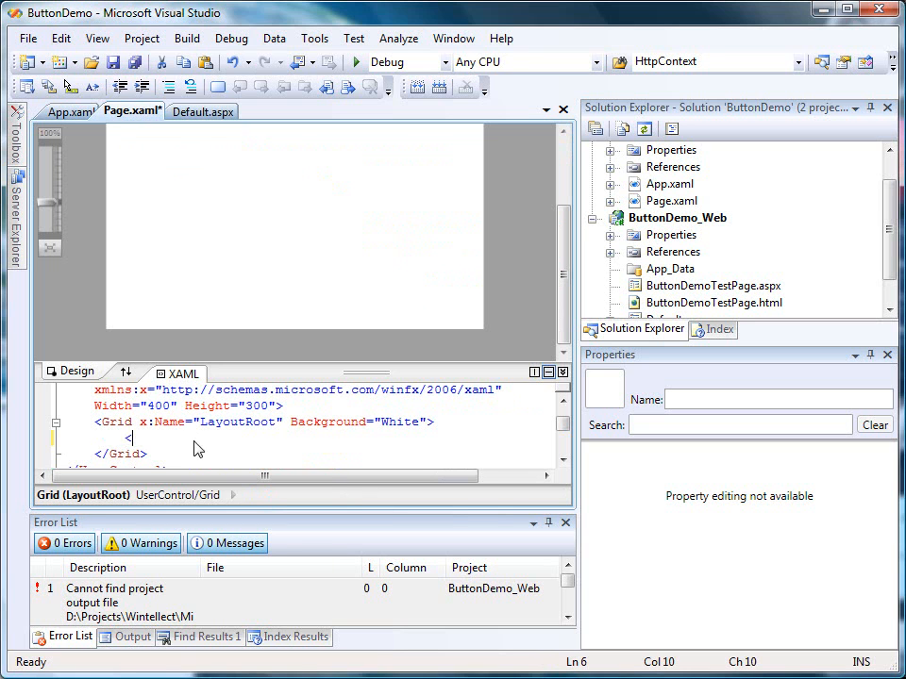
text(Button Width=")
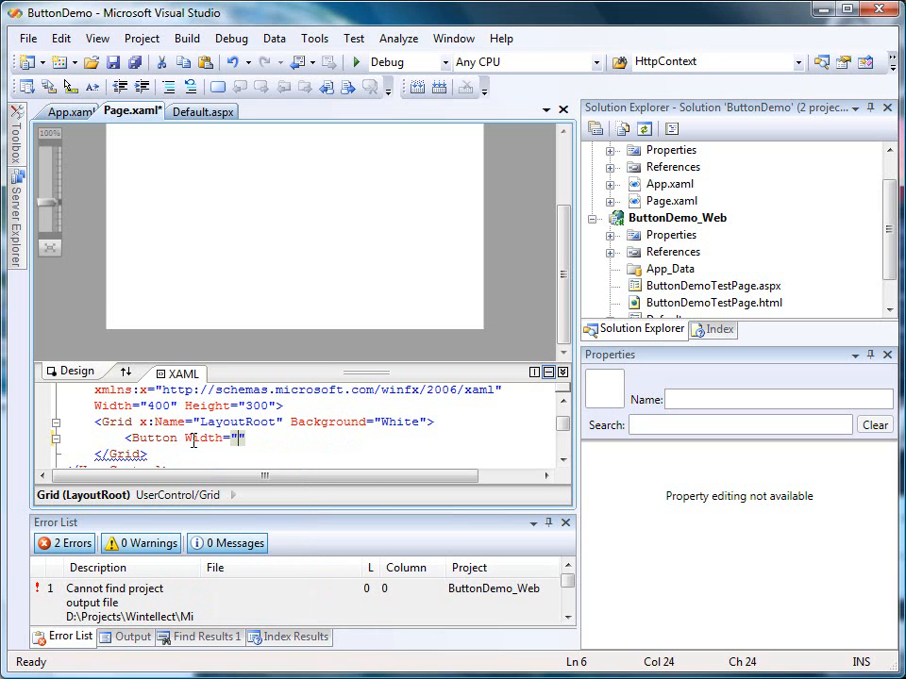
text(200)
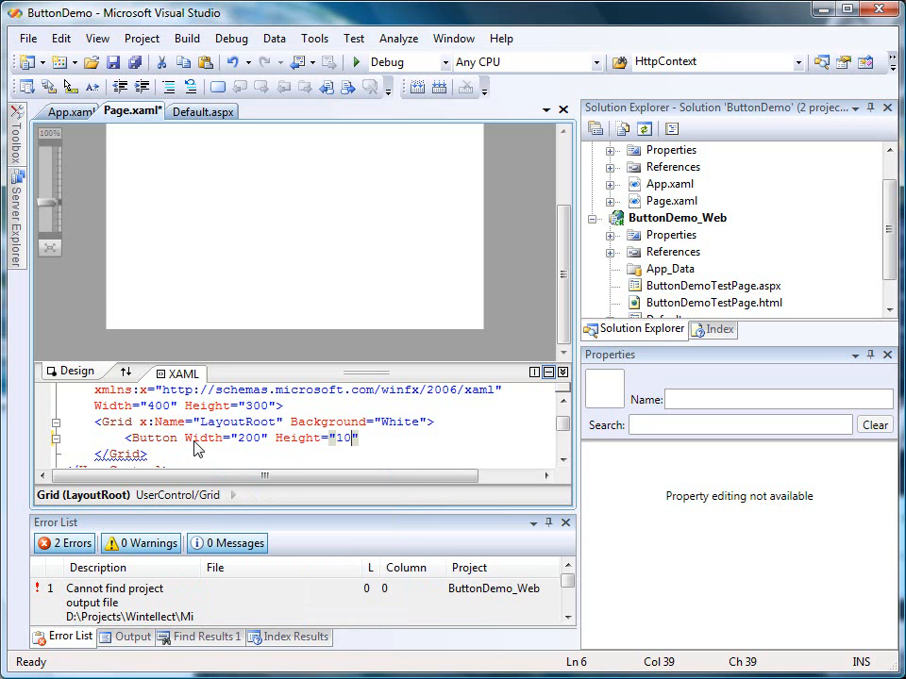
text(0")
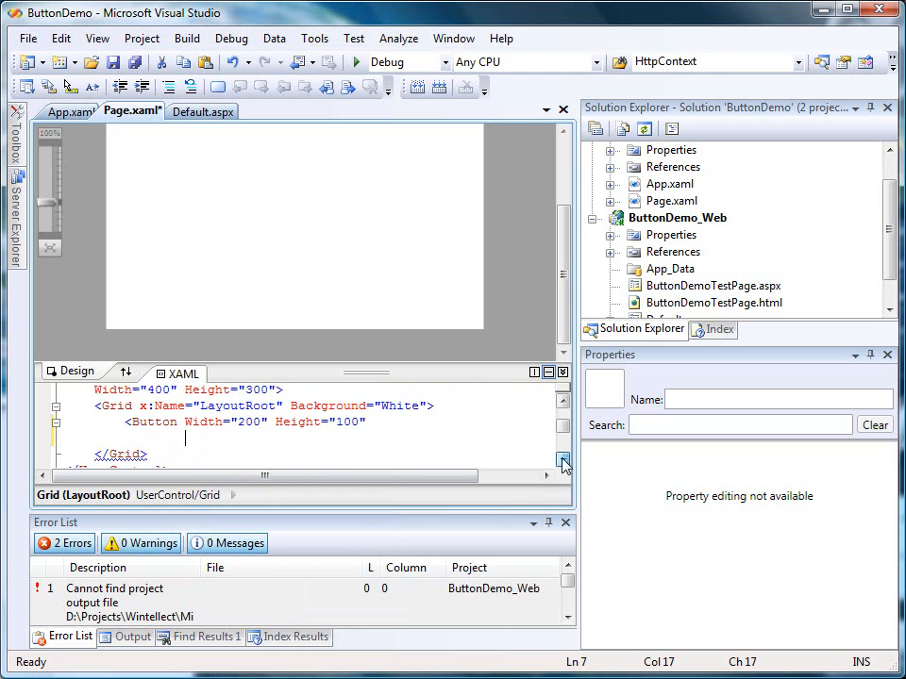
text(FontSize=")
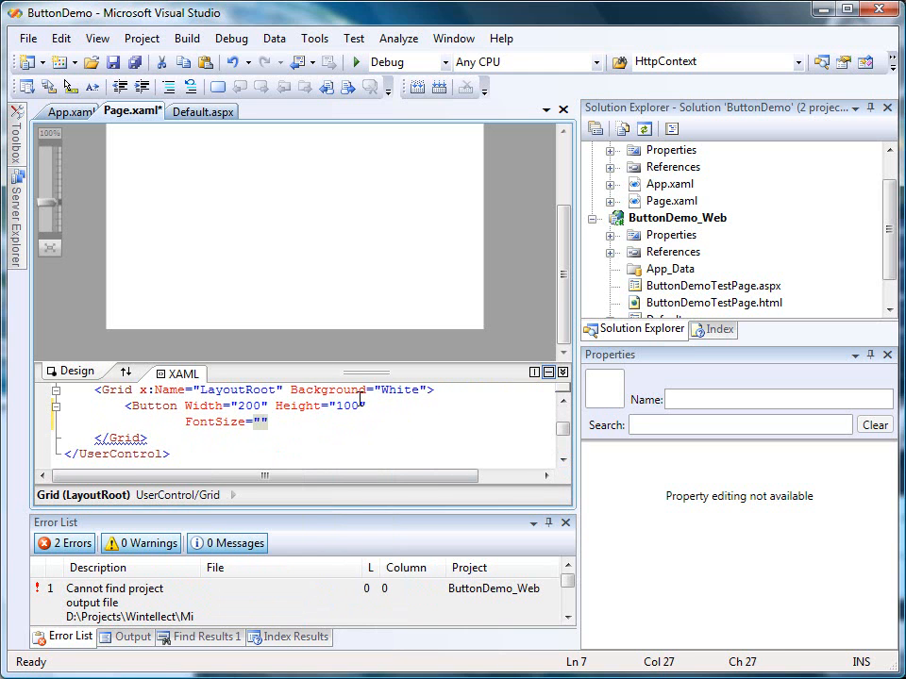
text(28)
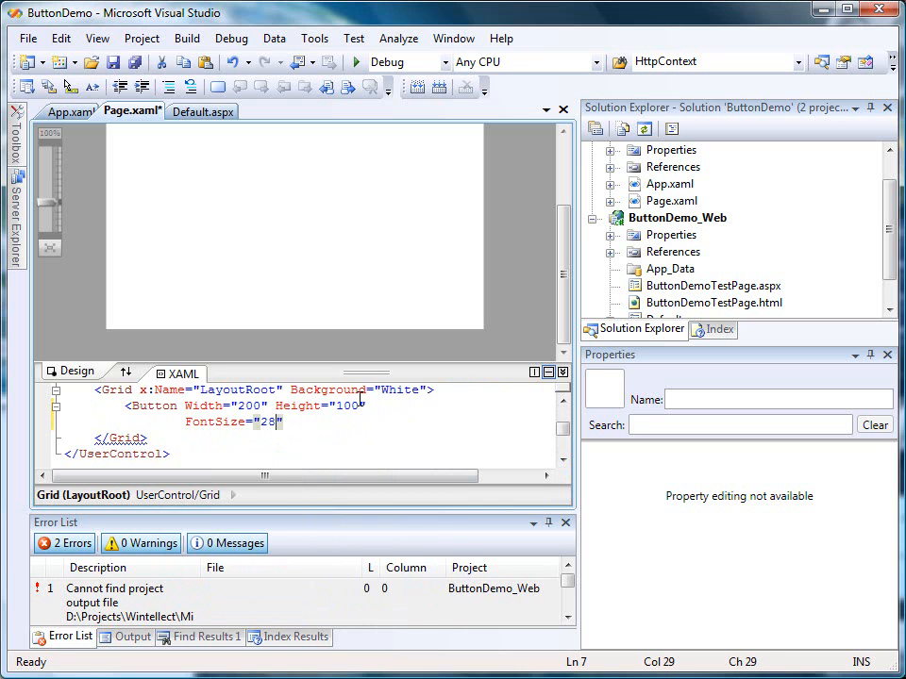
Give the button Content "Hello, World!" and start its Style as a StaticResource reference
text(con)
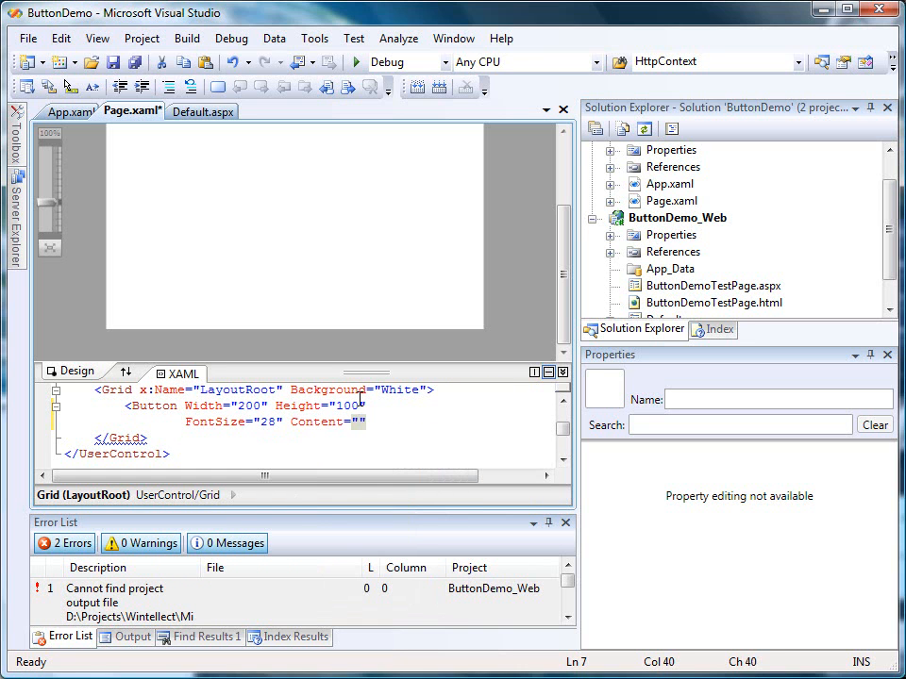
text(Hello, World!)
text(Style=")
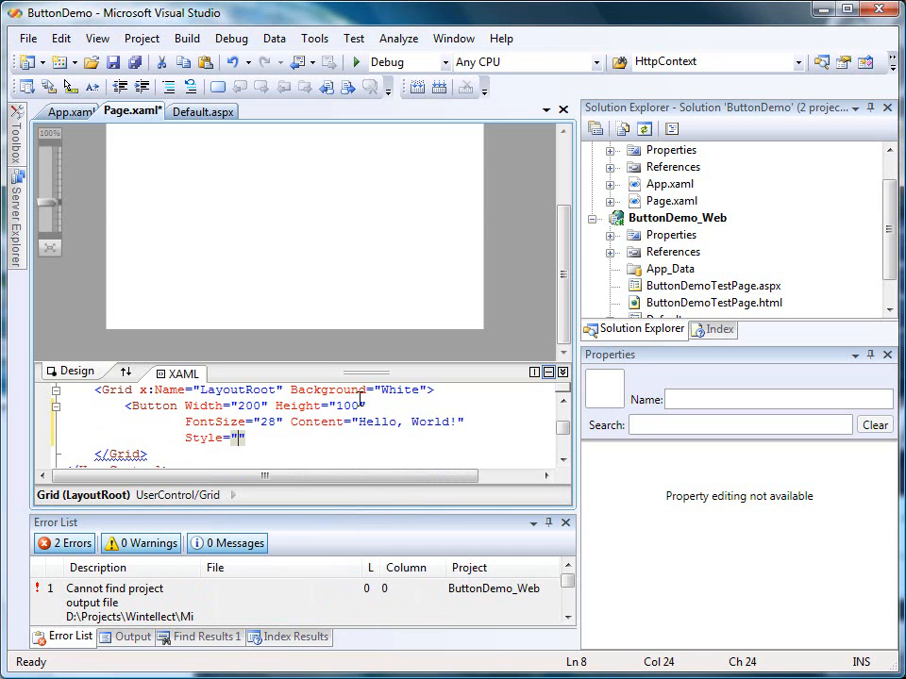
text({StaticResource)
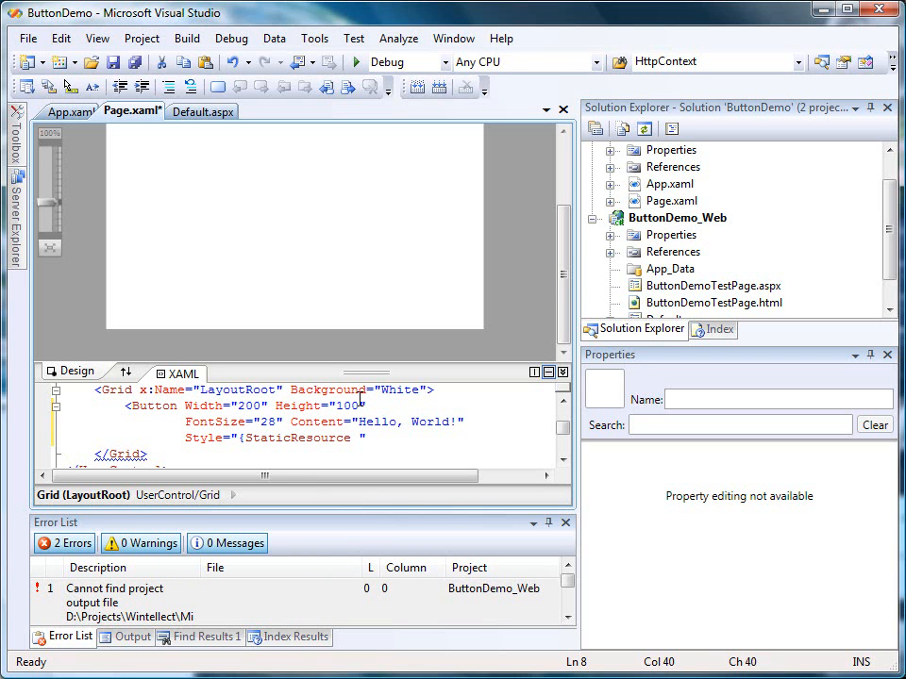
Complete the Style reference to FancyButton and build the solution successfully
text(FancyButton)
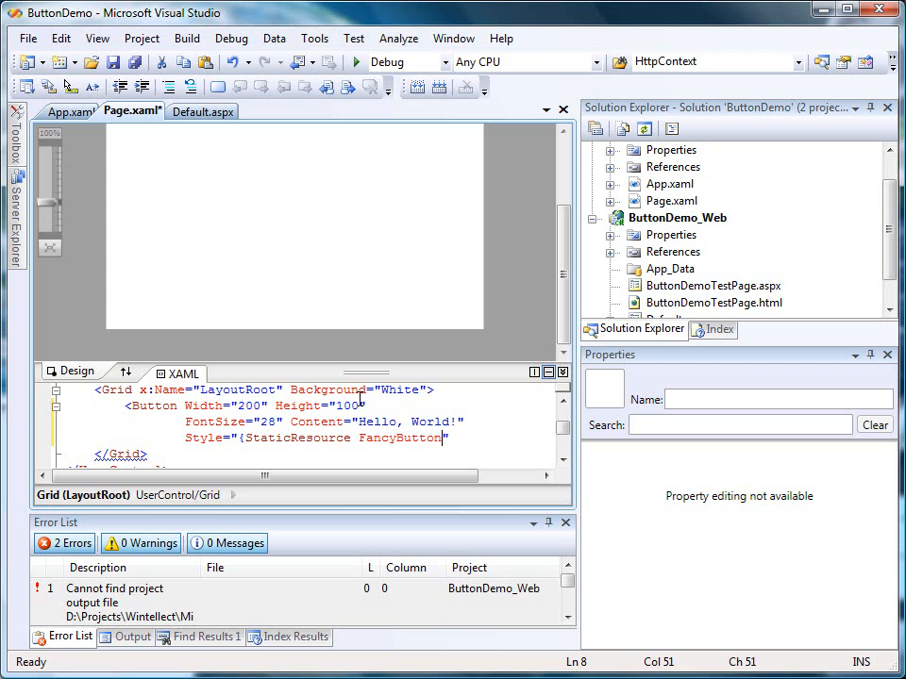
text(})
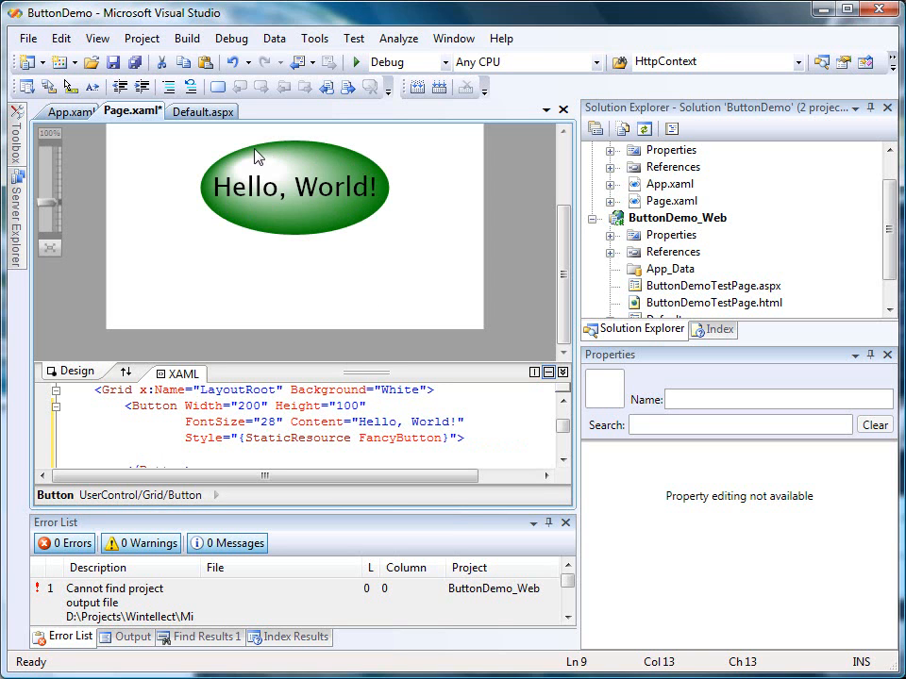
mouse_move(226, 193)
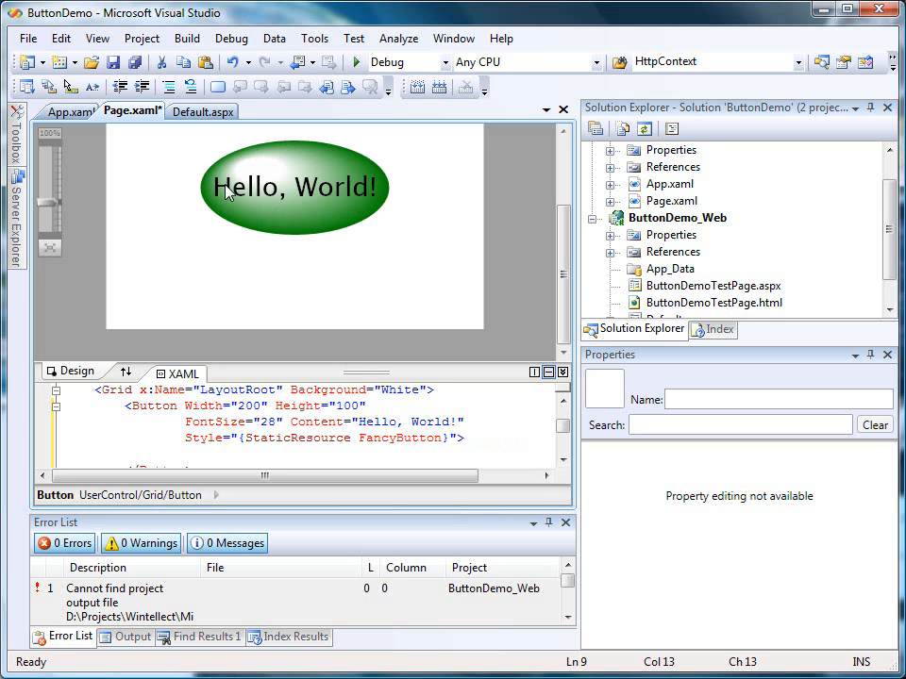
mouse_move(375, 181)
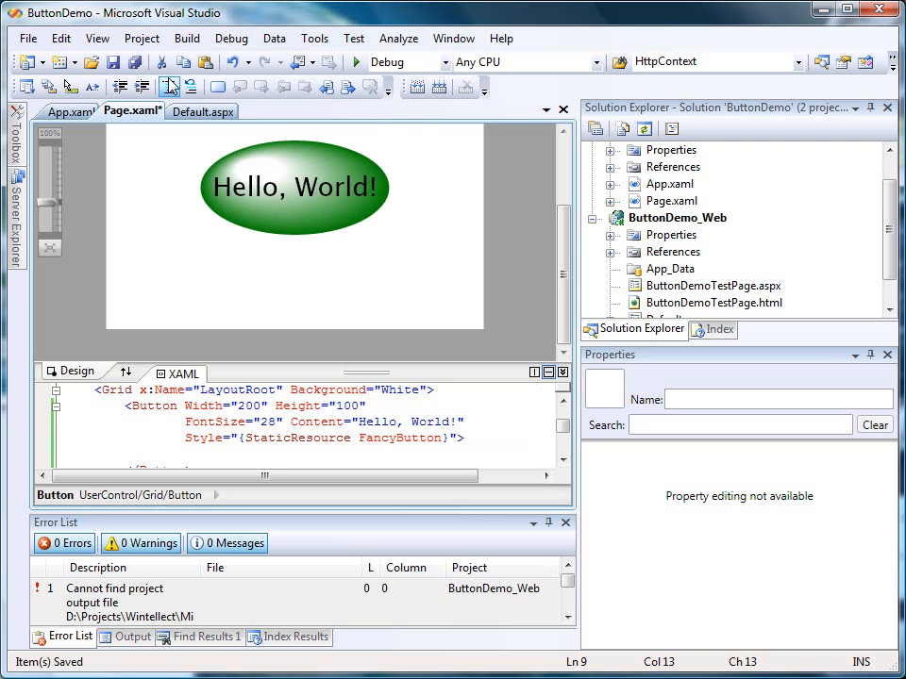
click(438, 86)
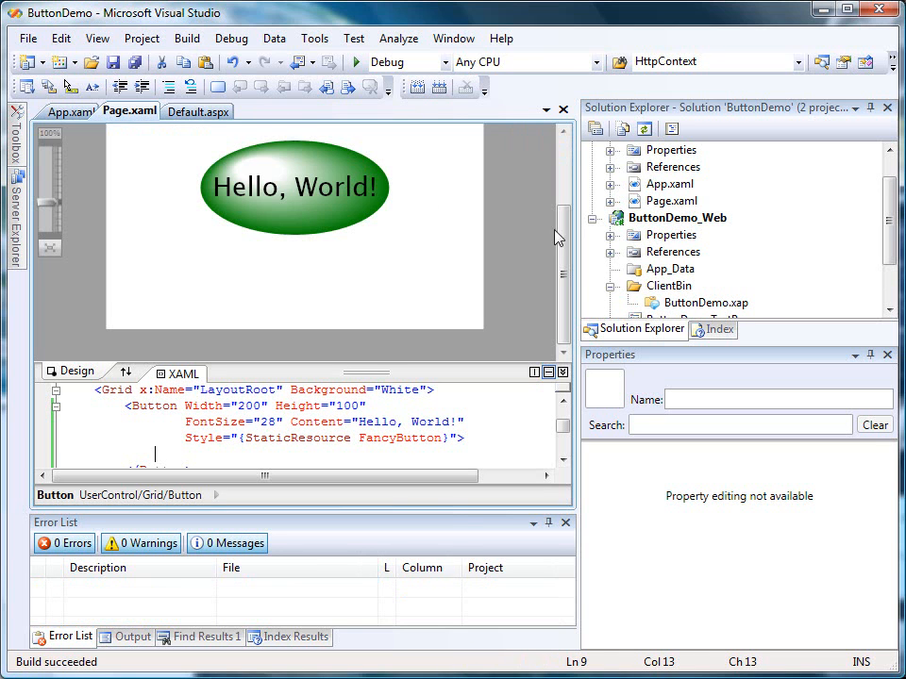
scroll(down, 3)
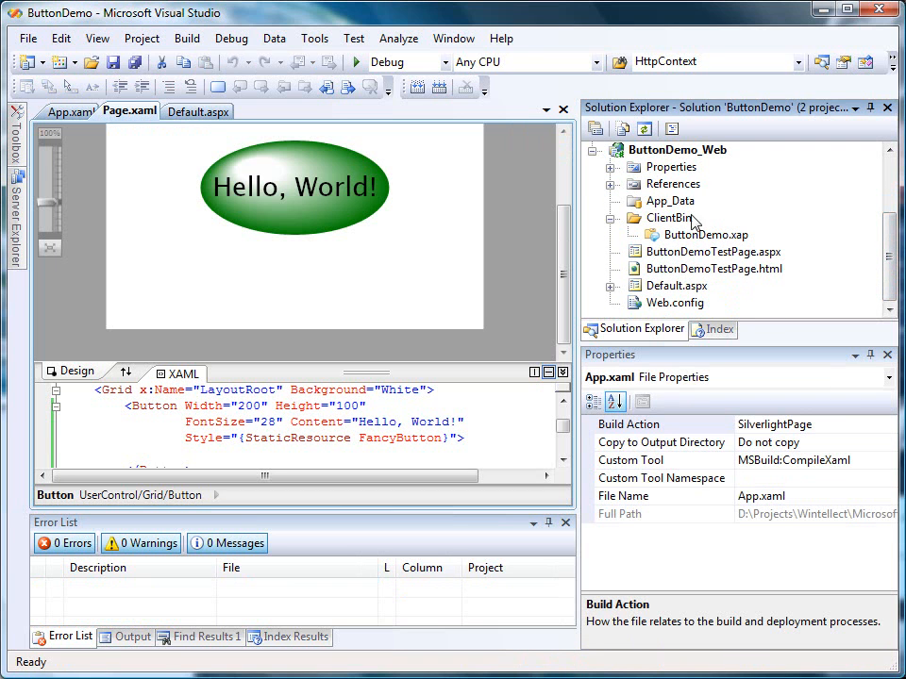
View ButtonDemoTestPage.aspx in Internet Explorer to check the green 'Hello, World!' ellipse button
right_click(713, 253)
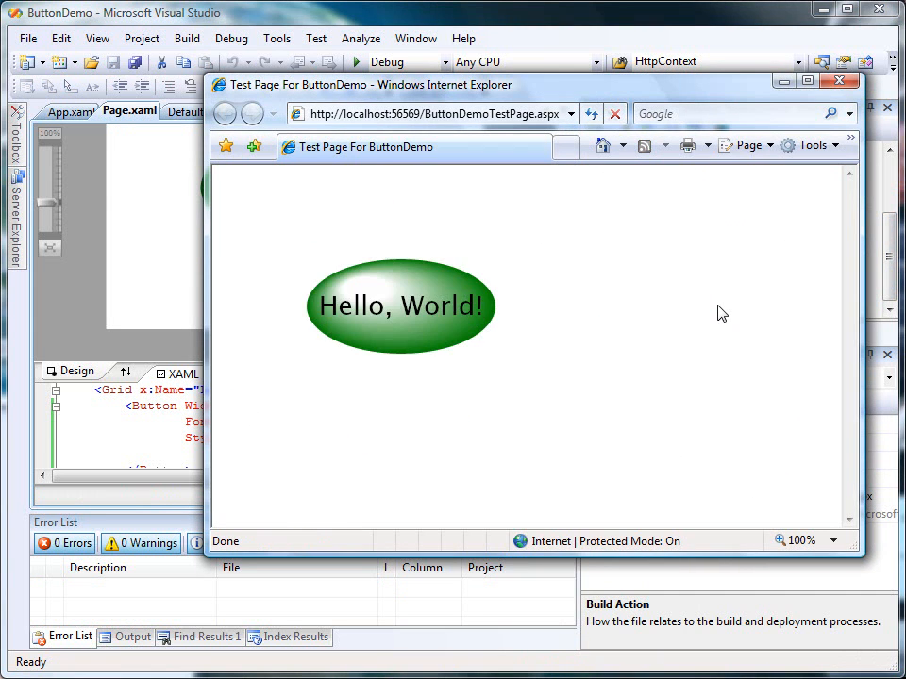
mouse_move(419, 300)
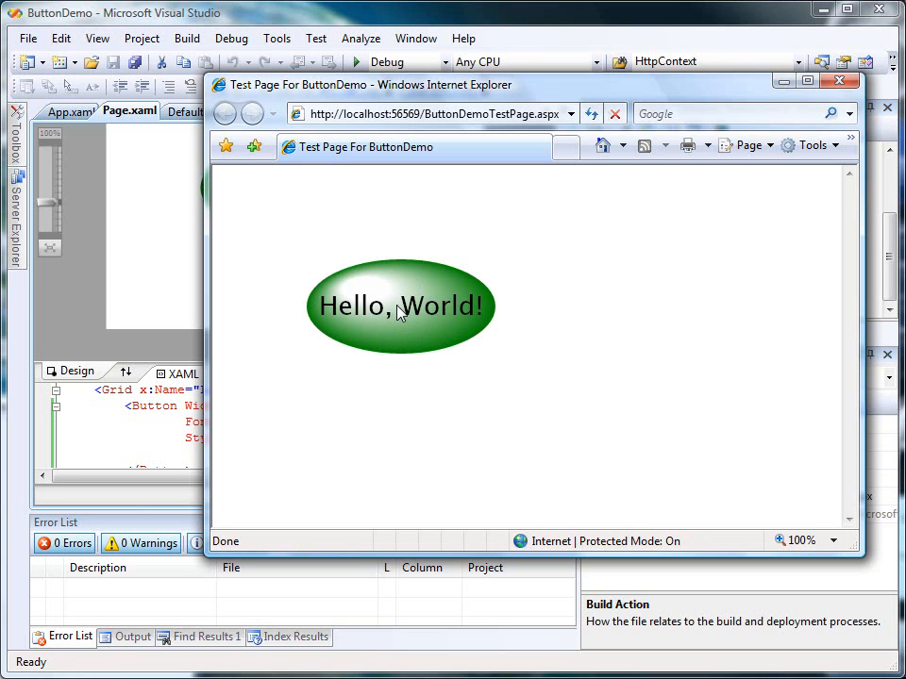
mouse_move(604, 369)
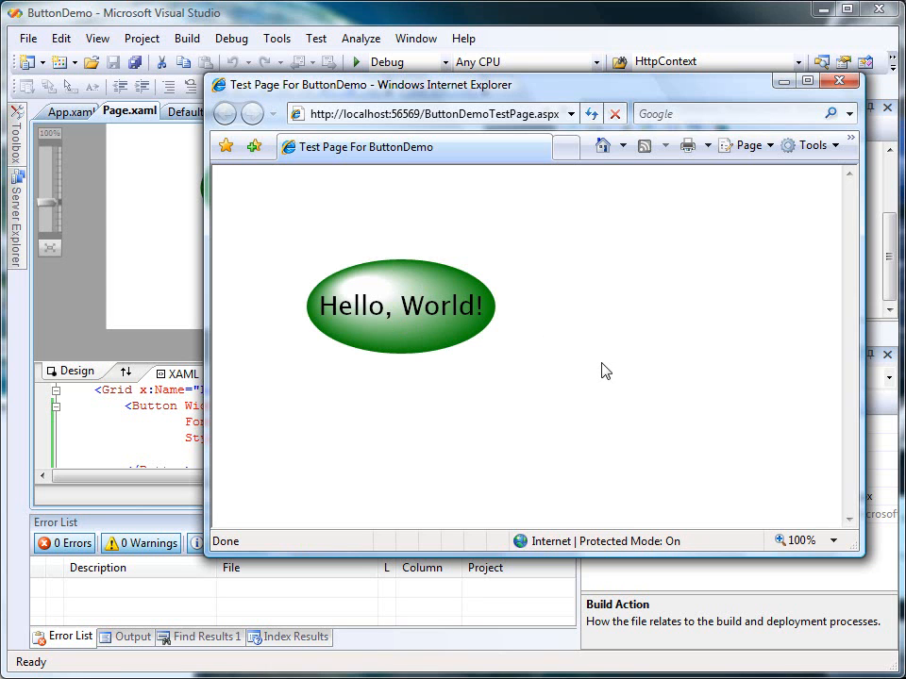